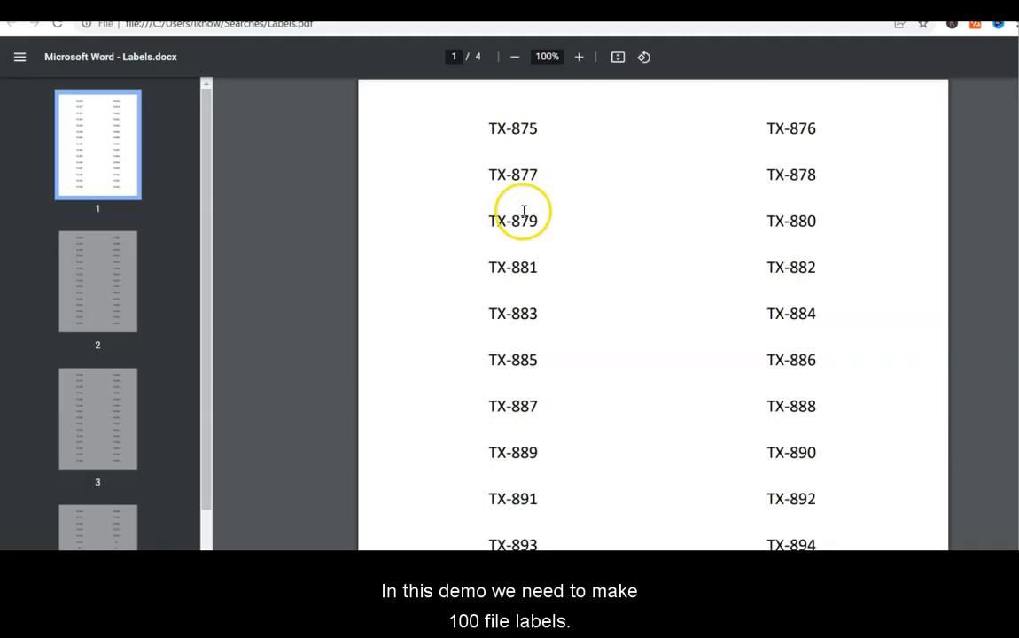
# Step: Review the finished TX label PDF, viewing pages 2, 1 and then 3 via the thumbnails
pyautogui.scroll(-3)
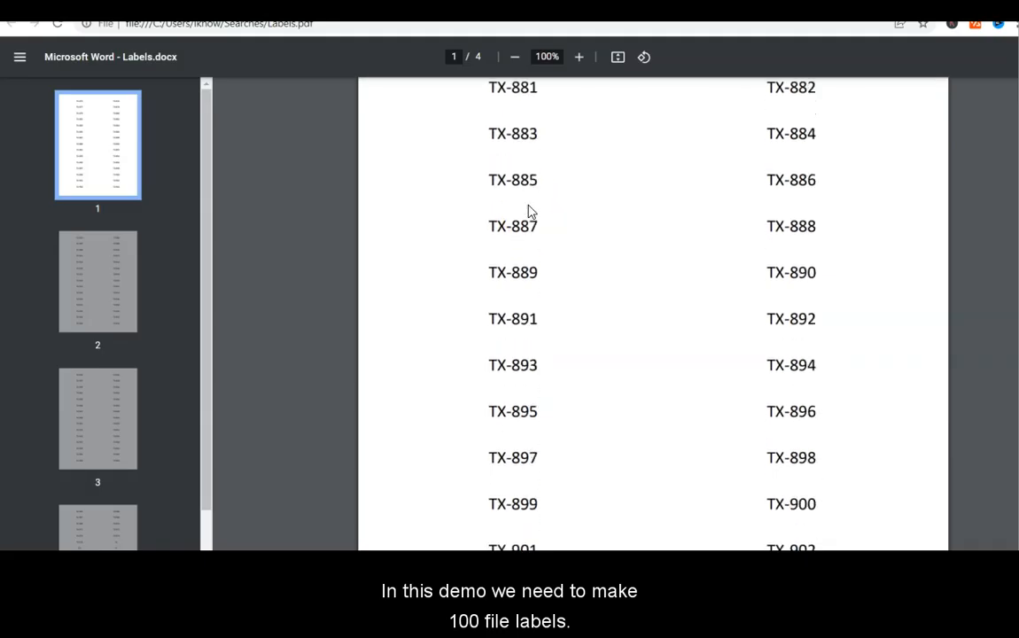
pyautogui.scroll(-3)
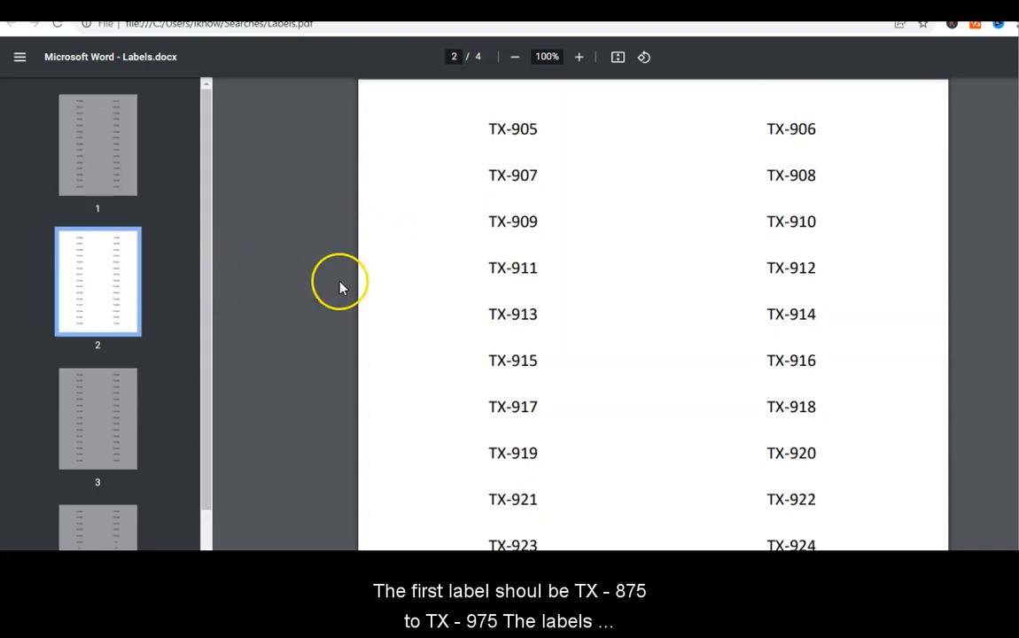
pyautogui.click(98, 146)
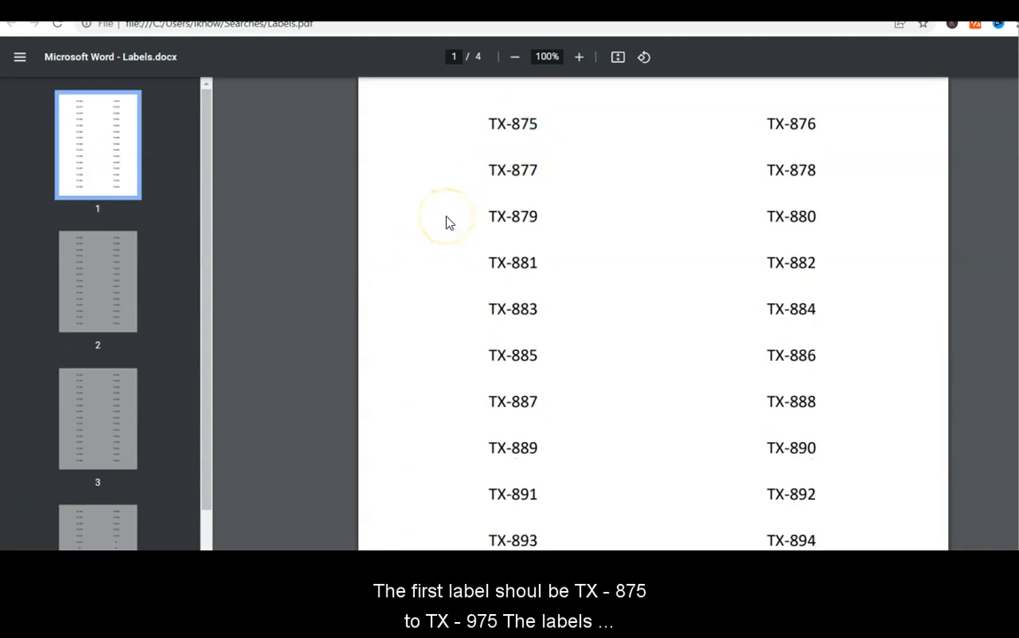
pyautogui.click(97, 418)
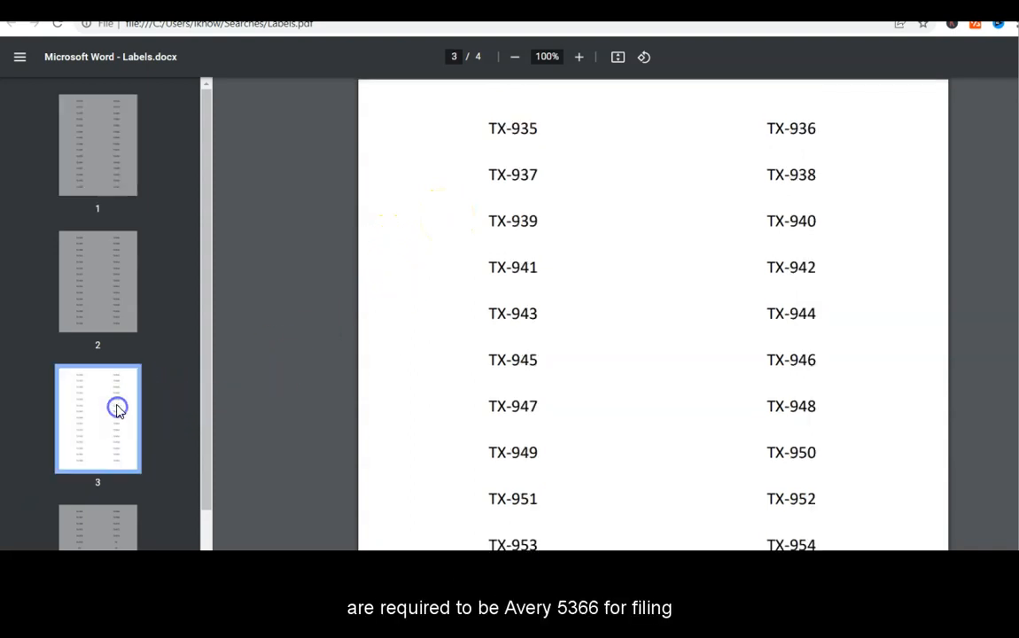
pyautogui.click(97, 282)
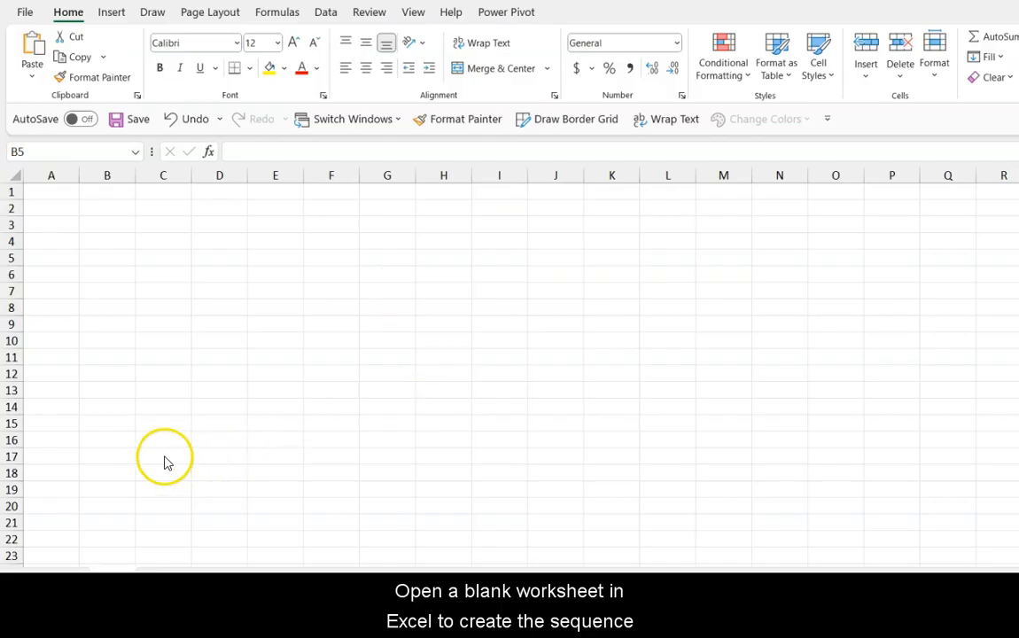
pyautogui.moveTo(70, 507)
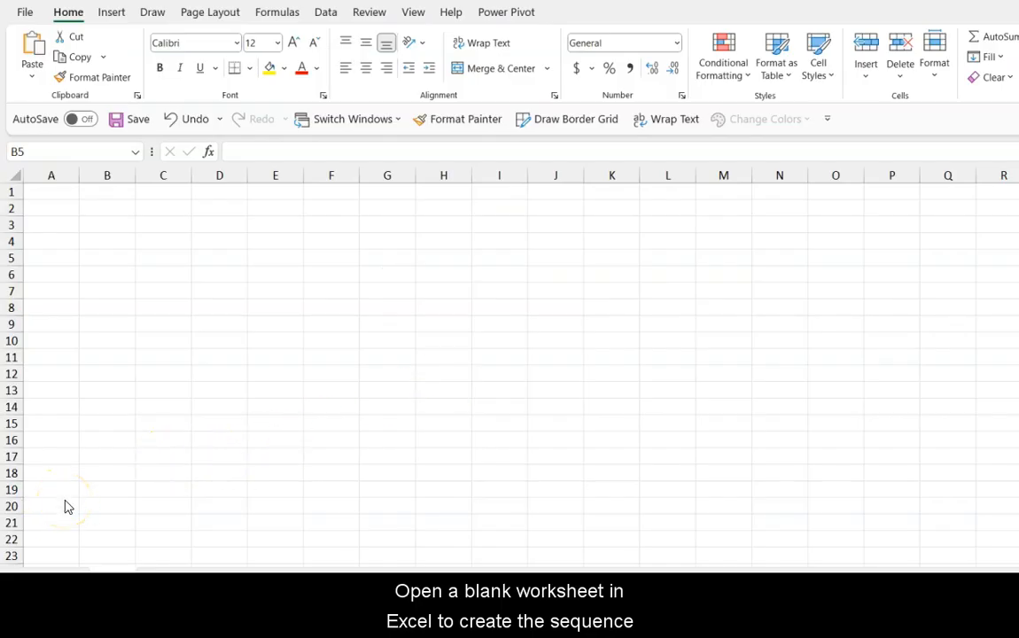
# Step: Enter the header Number in A1 with 875 beneath it in A2 on the first sheet
pyautogui.click(106, 258)
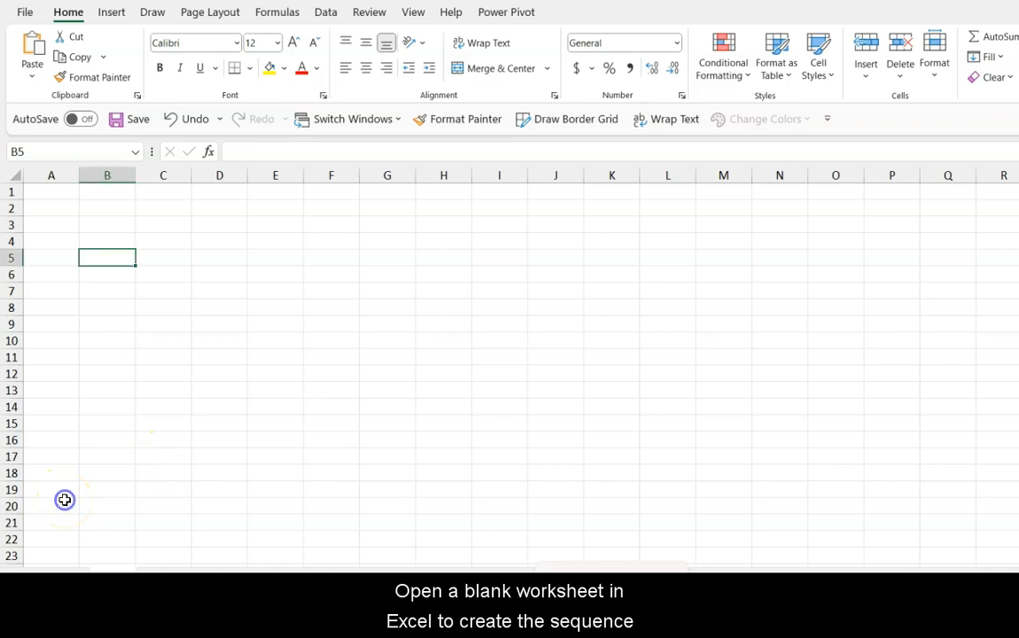
pyautogui.click(50, 191)
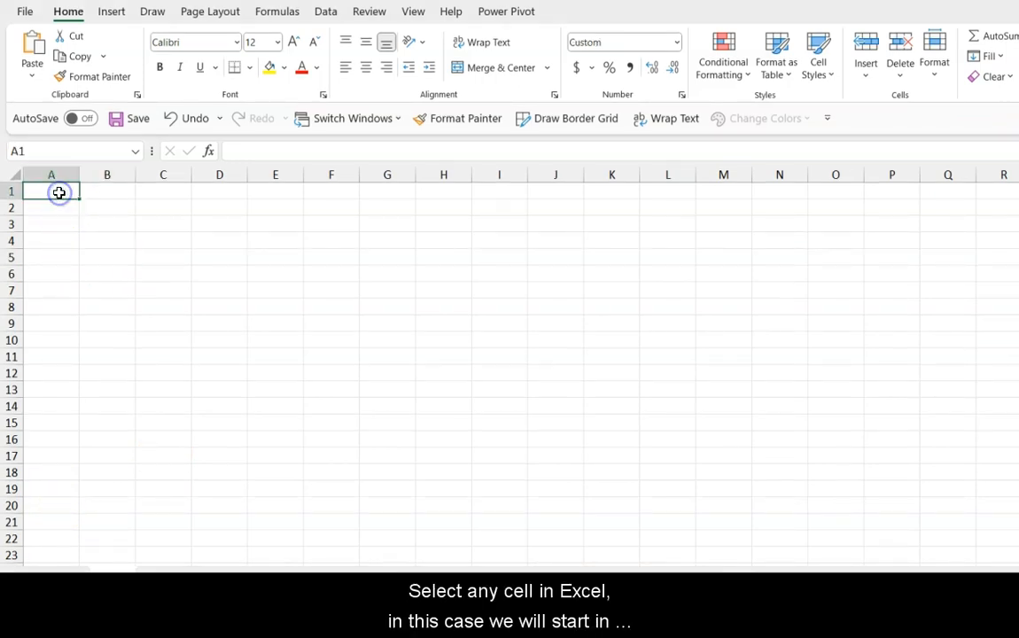
pyautogui.write('Number')
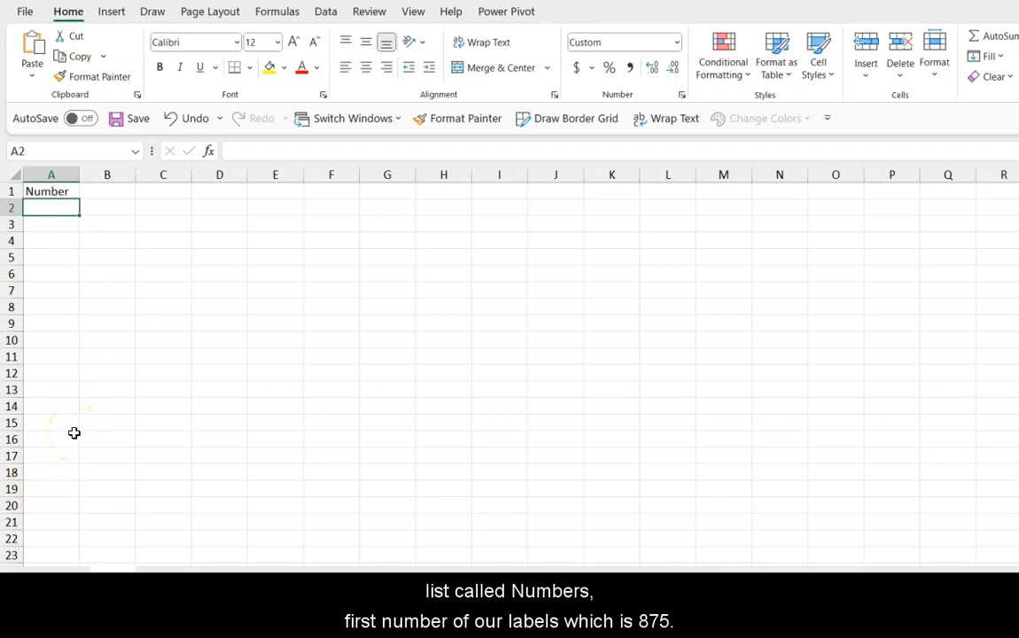
pyautogui.write('875')
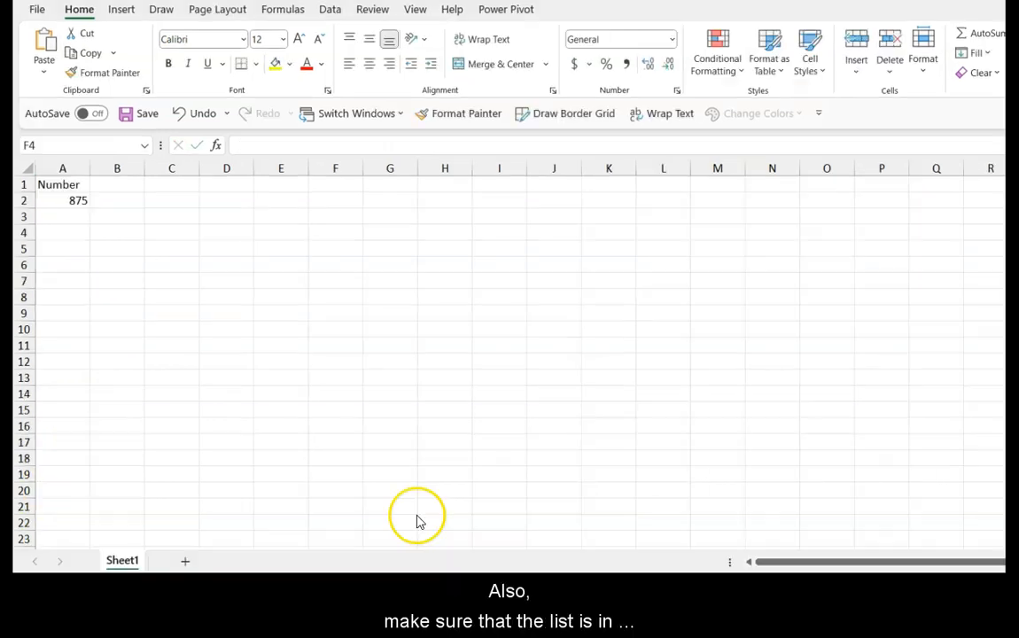
pyautogui.moveTo(418, 521)
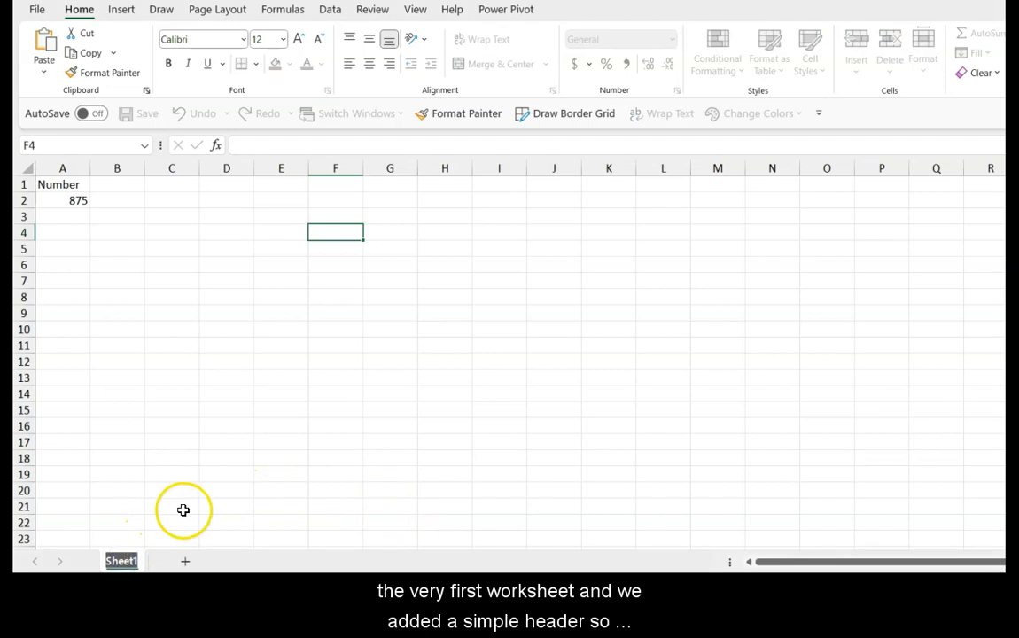
pyautogui.click(62, 185)
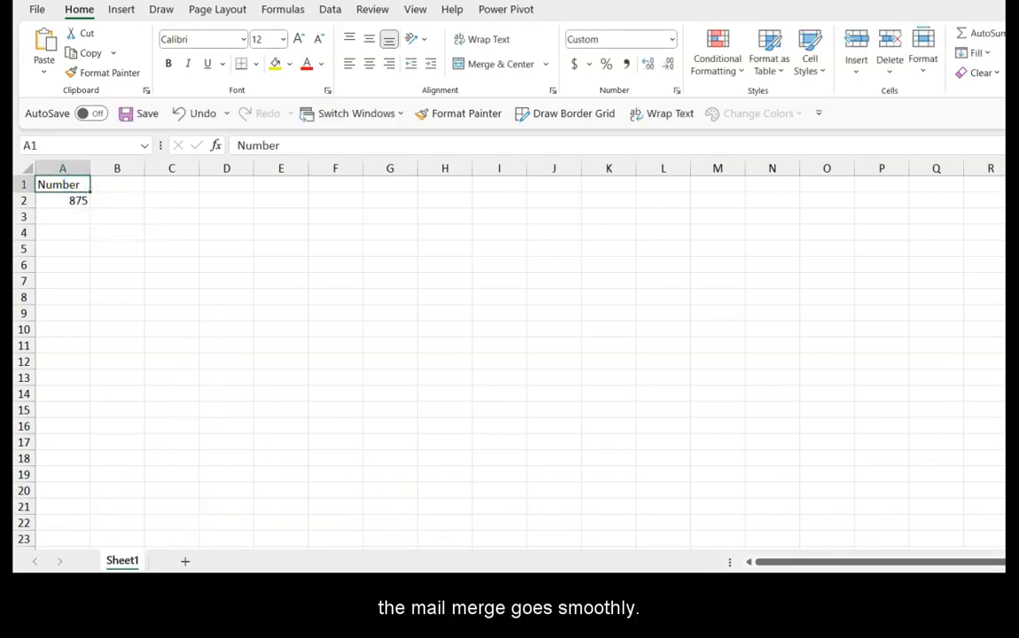
pyautogui.click(78, 200)
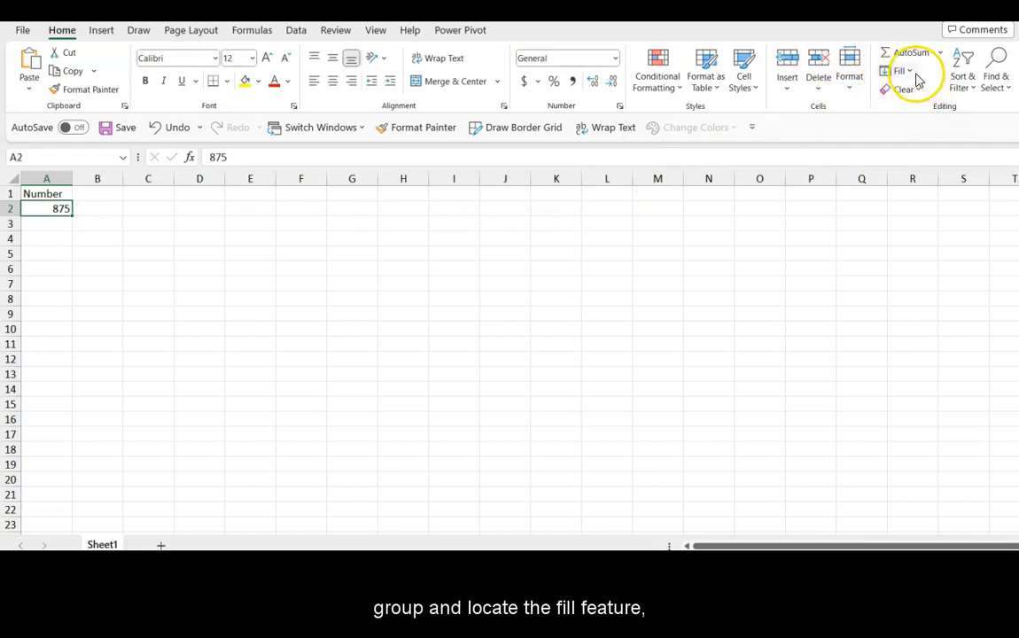
# Step: Configure a Series fill running down the column, Linear, step 1, stop value 975
pyautogui.click(901, 71)
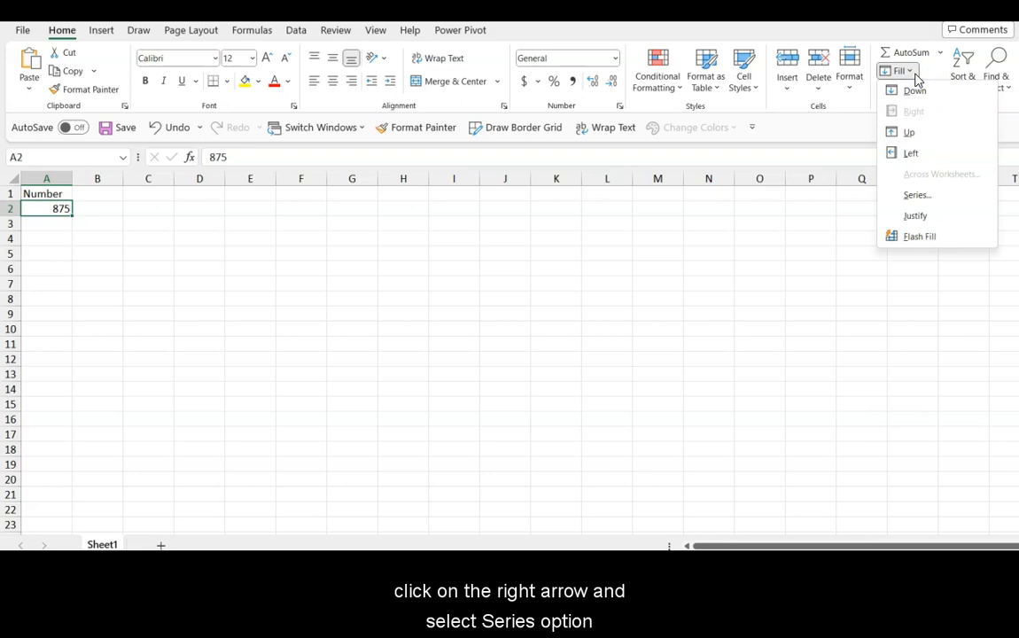
pyautogui.click(919, 195)
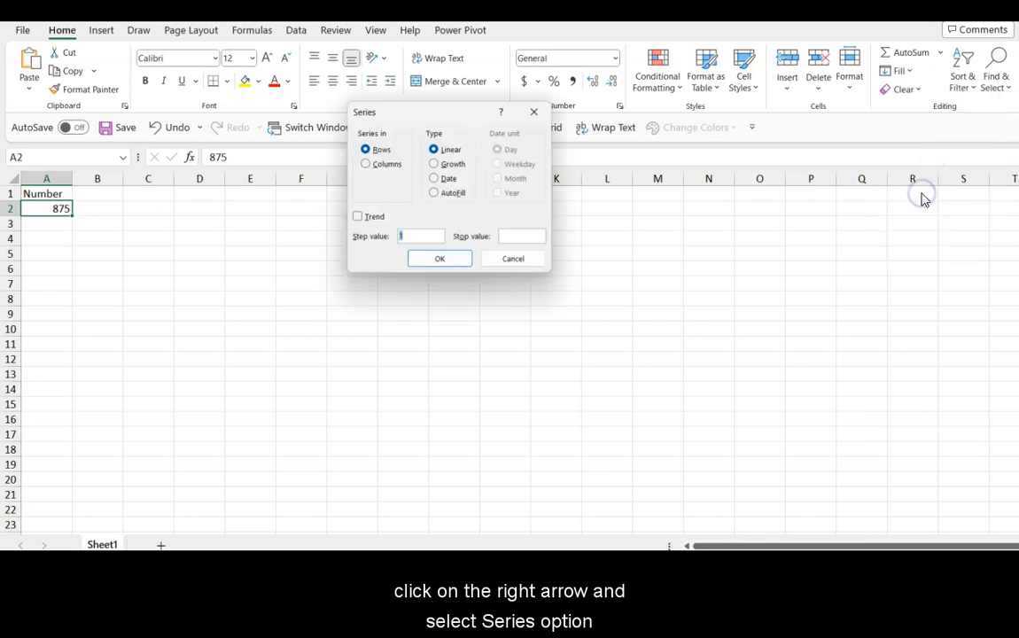
pyautogui.moveTo(464, 450)
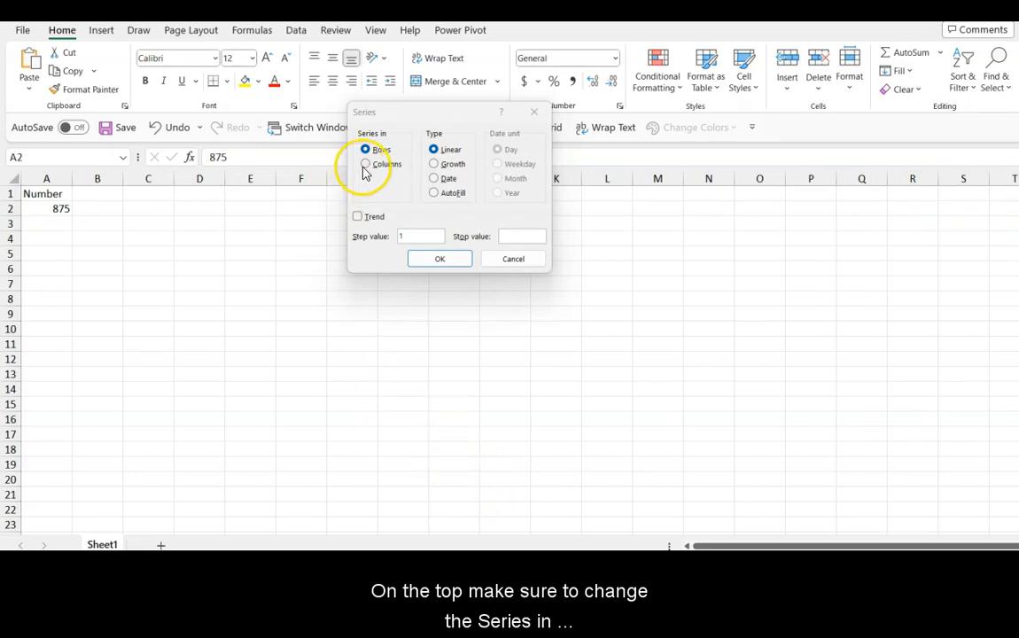
pyautogui.click(365, 163)
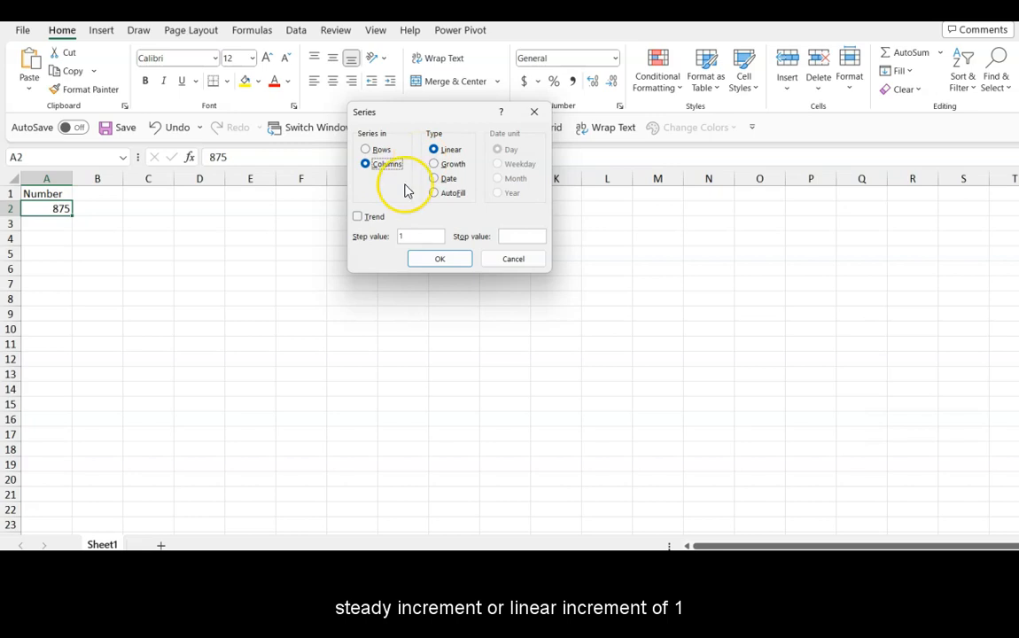
pyautogui.moveTo(443, 518)
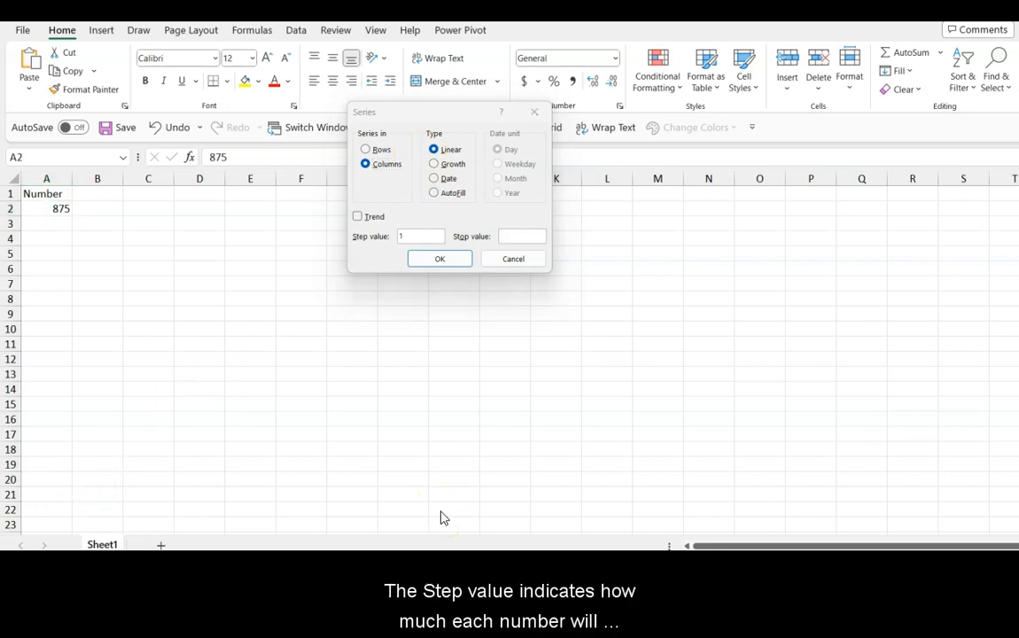
pyautogui.moveTo(416, 472)
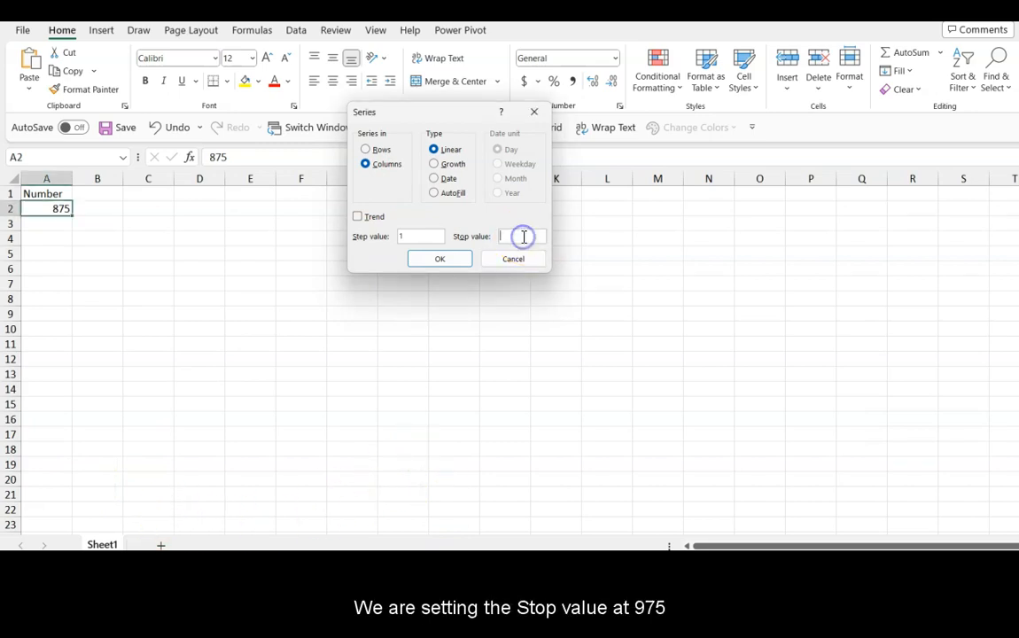
pyautogui.write('9')
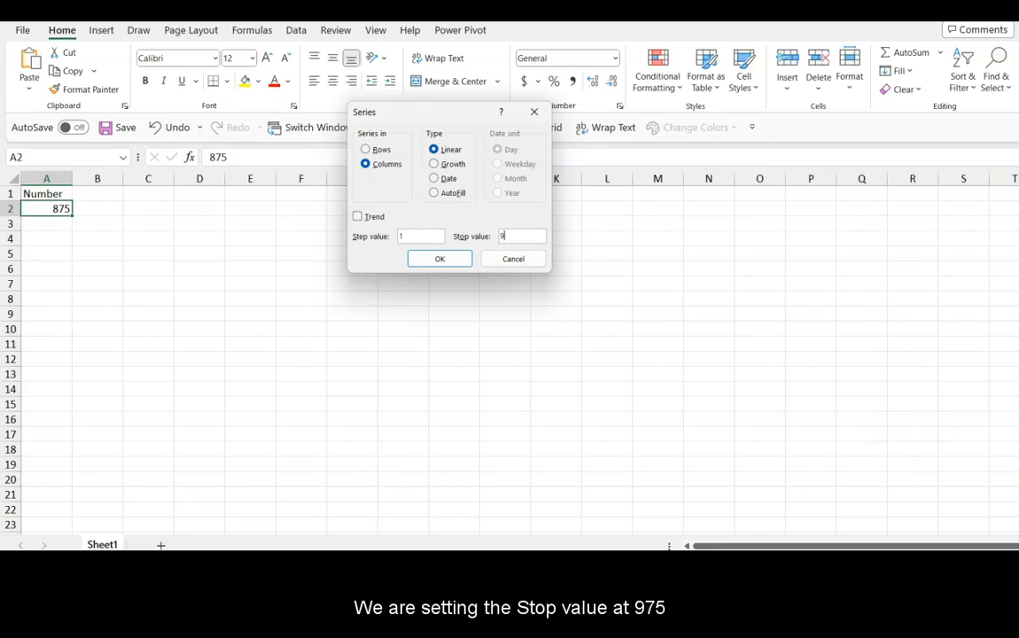
pyautogui.write('75')
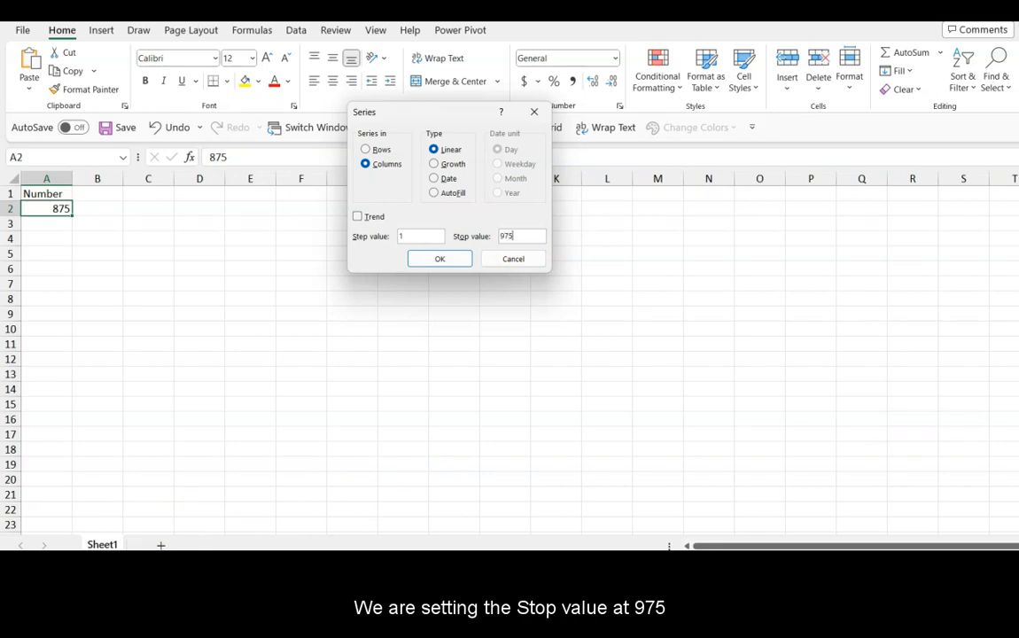
pyautogui.click(439, 258)
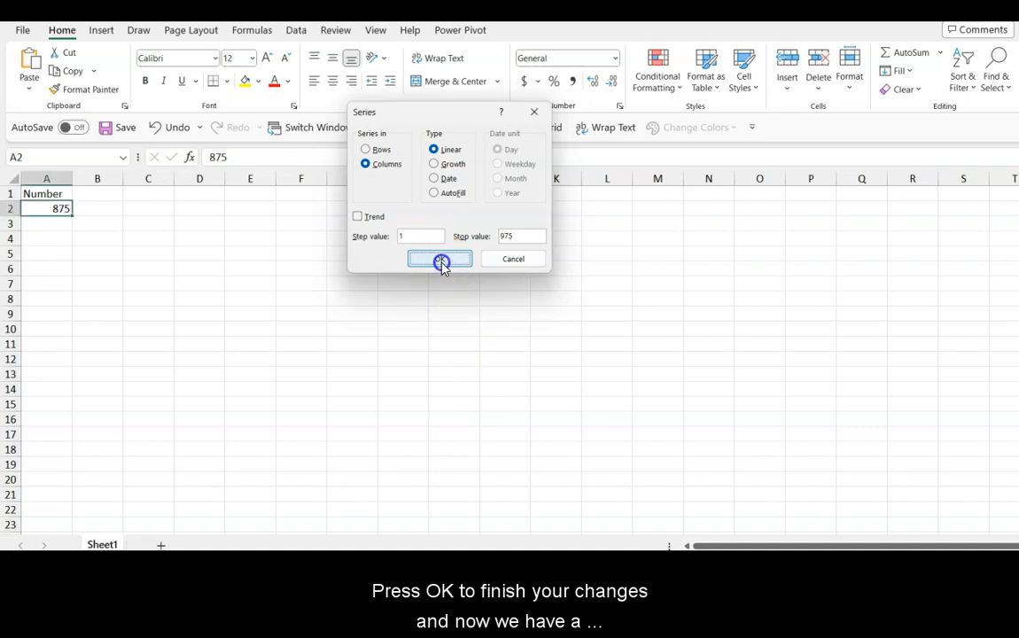
# Step: Check that column A now holds 875 through 975 under the Number header
pyautogui.click(439, 259)
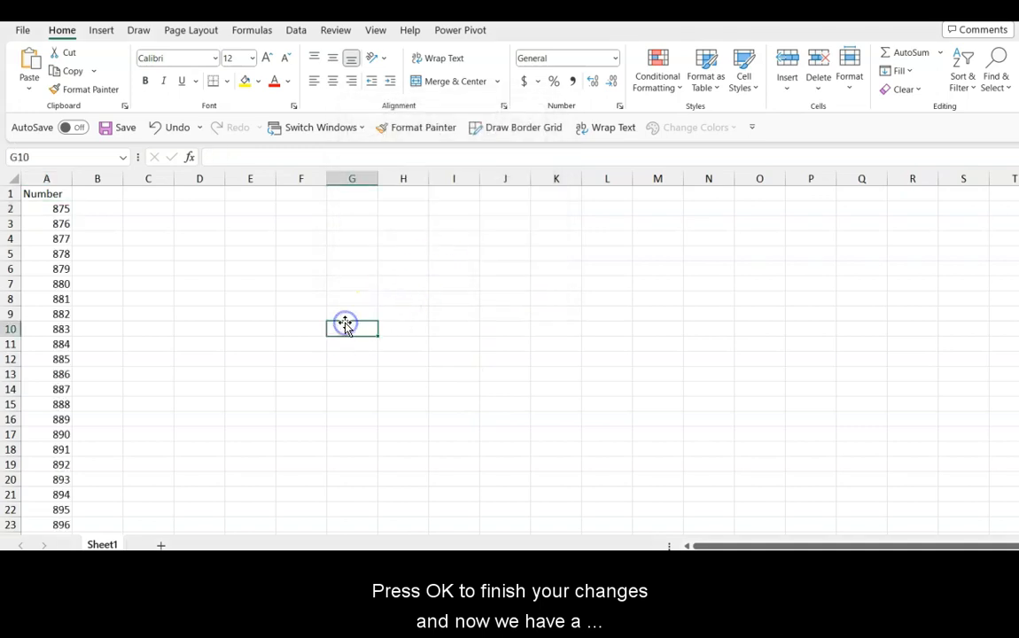
pyautogui.scroll(-3)
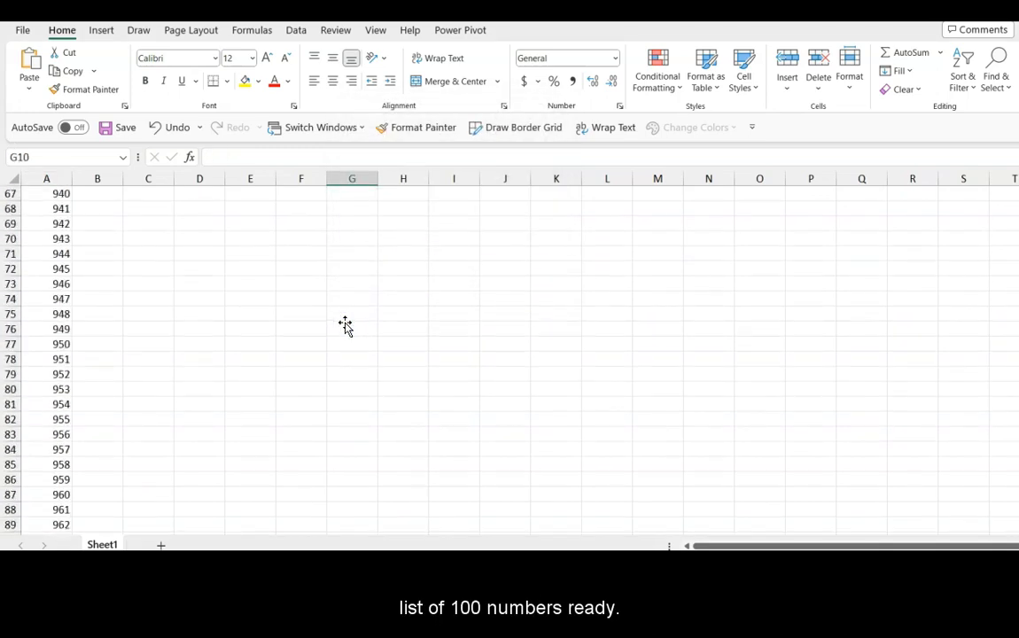
pyautogui.scroll(3)
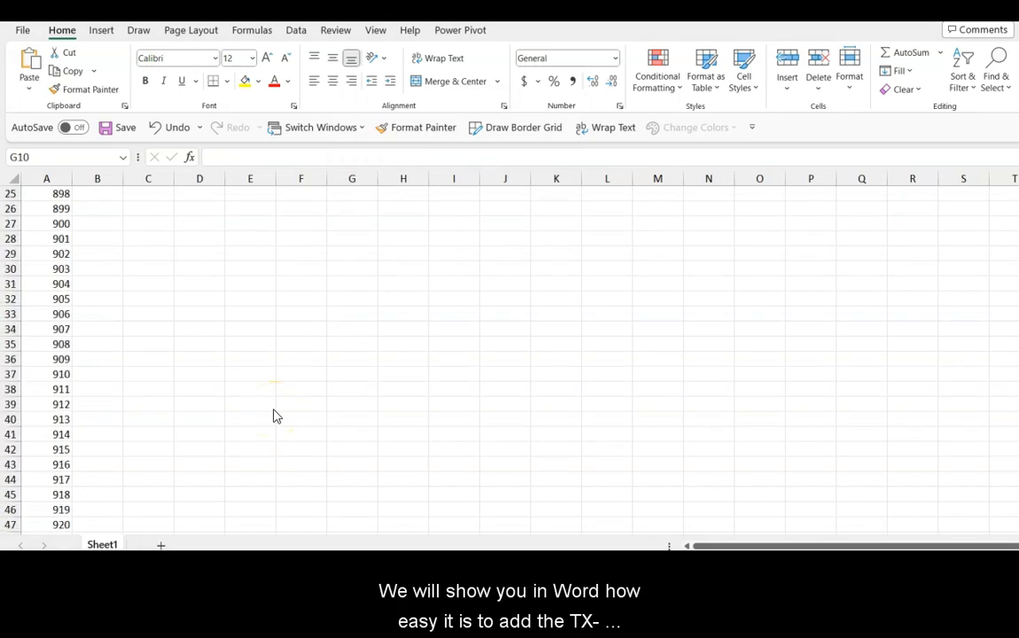
pyautogui.scroll(3)
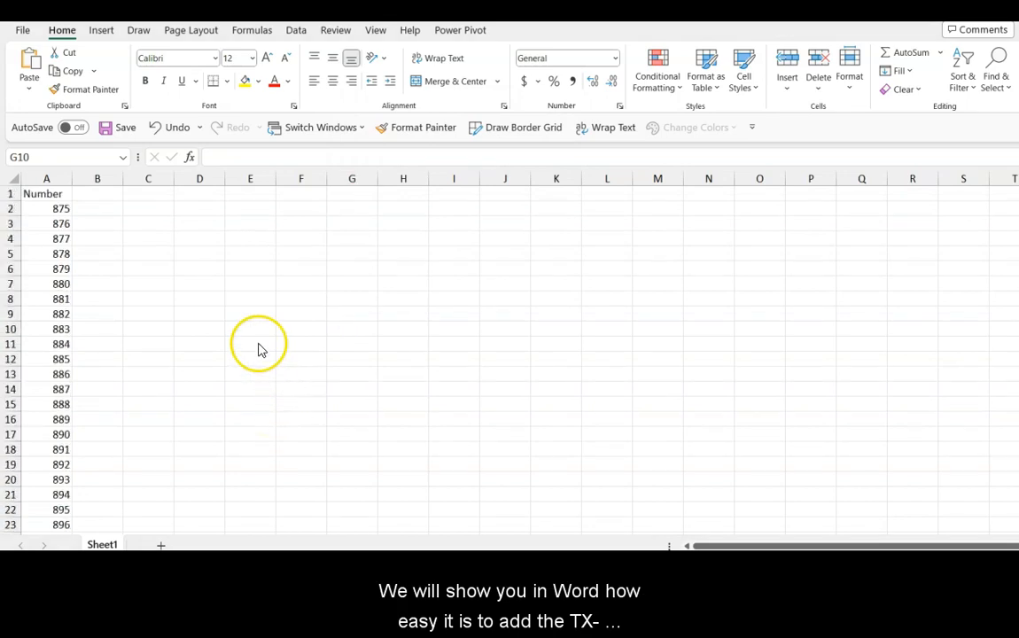
pyautogui.click(351, 328)
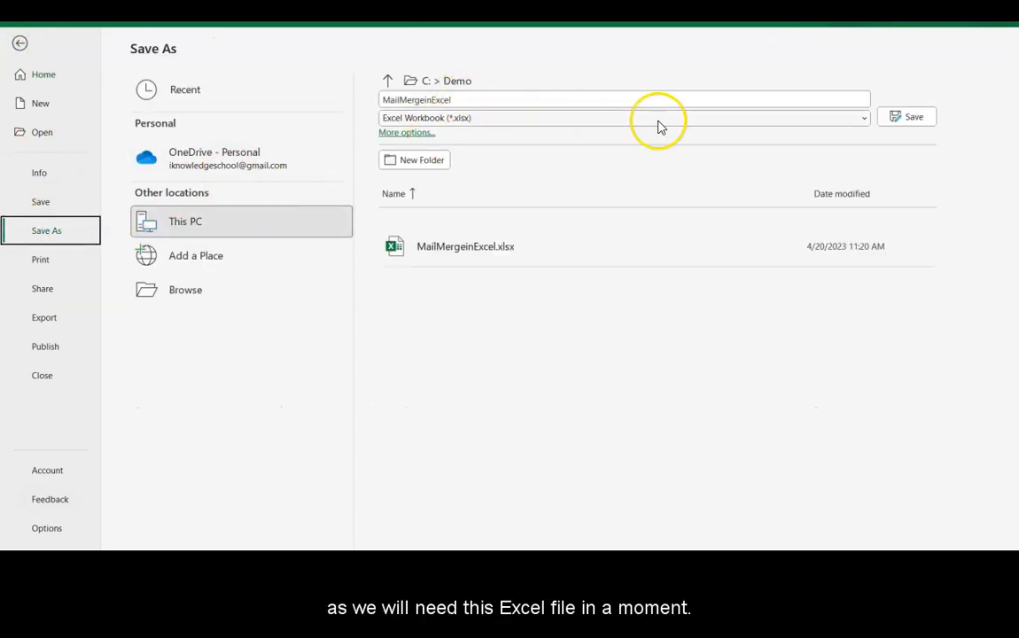
# Step: Save the list as MailMergeinExcel in C:\Demo, replacing the existing file
pyautogui.click(912, 117)
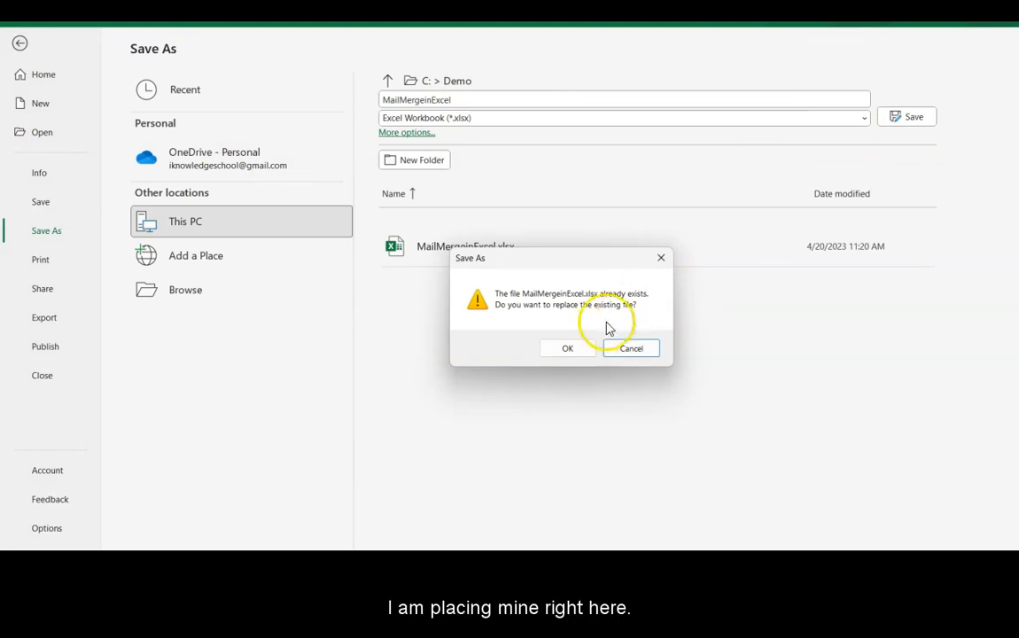
pyautogui.click(567, 348)
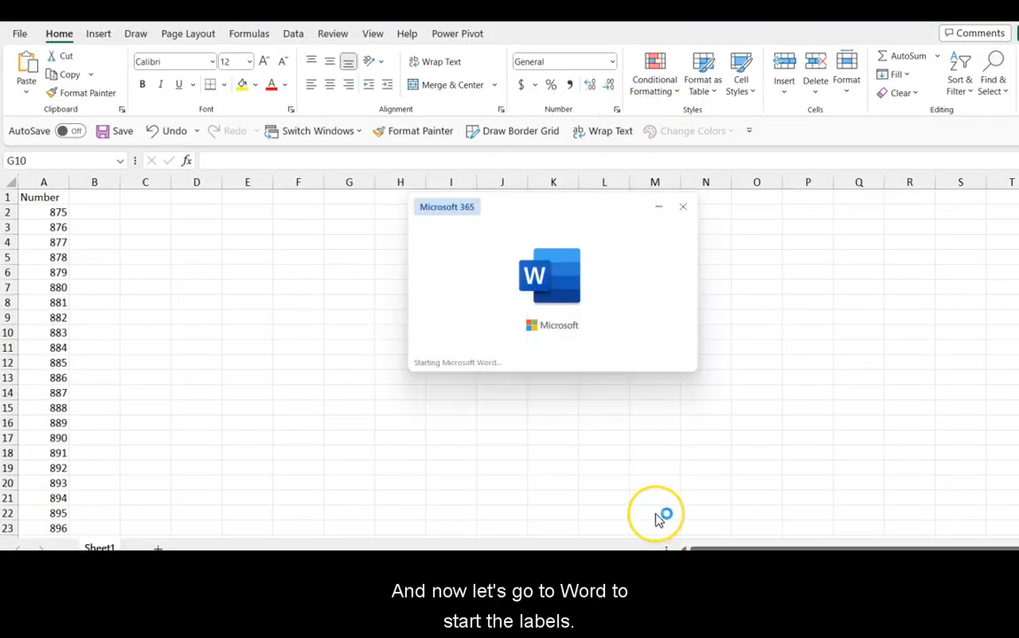
pyautogui.moveTo(331, 482)
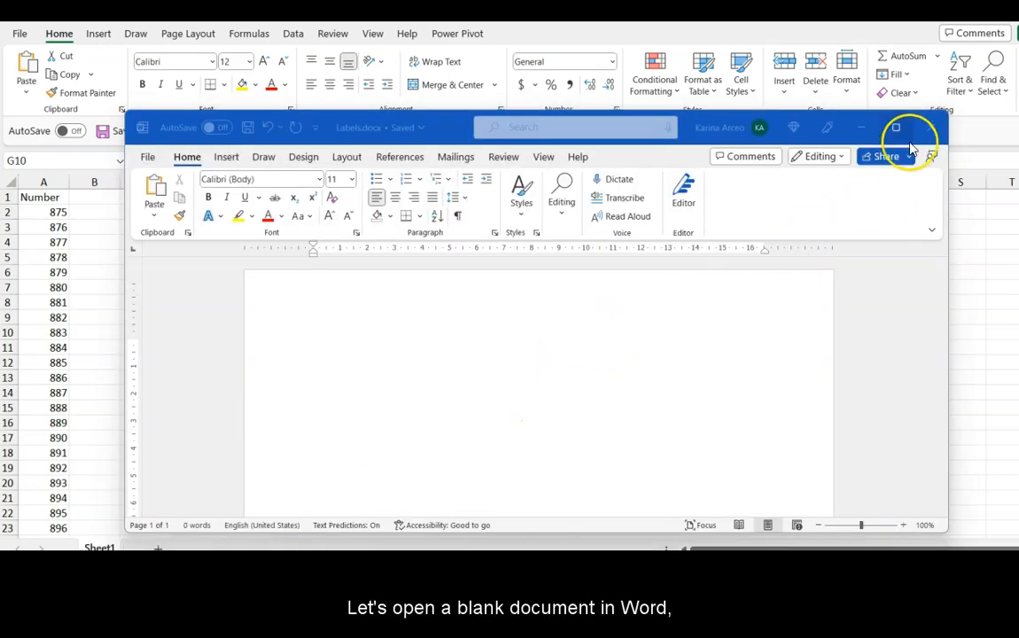
# Step: Maximize the new blank Word document window
pyautogui.click(895, 127)
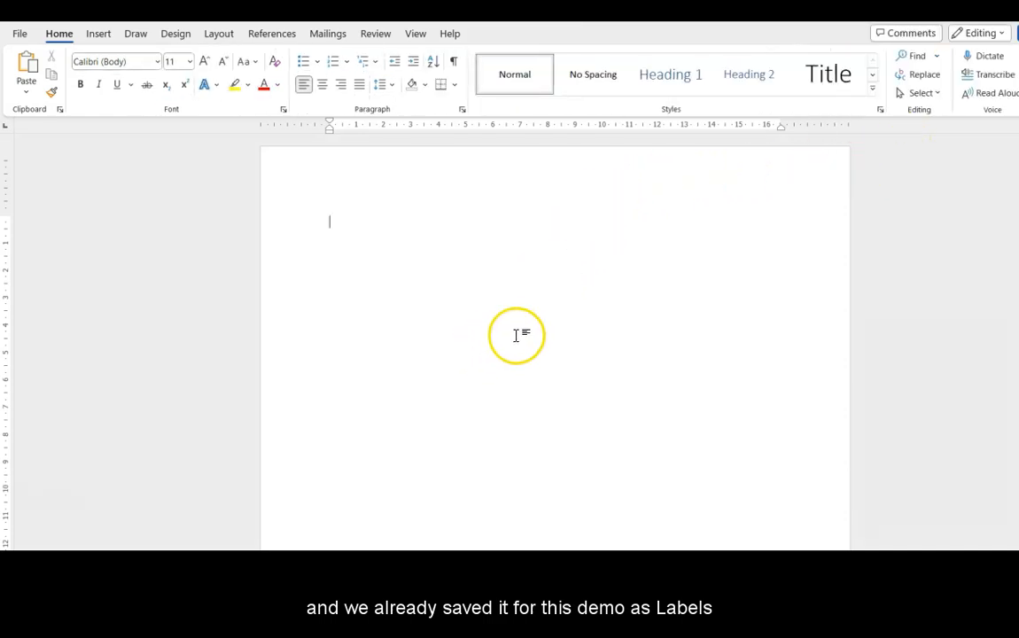
pyautogui.moveTo(259, 387)
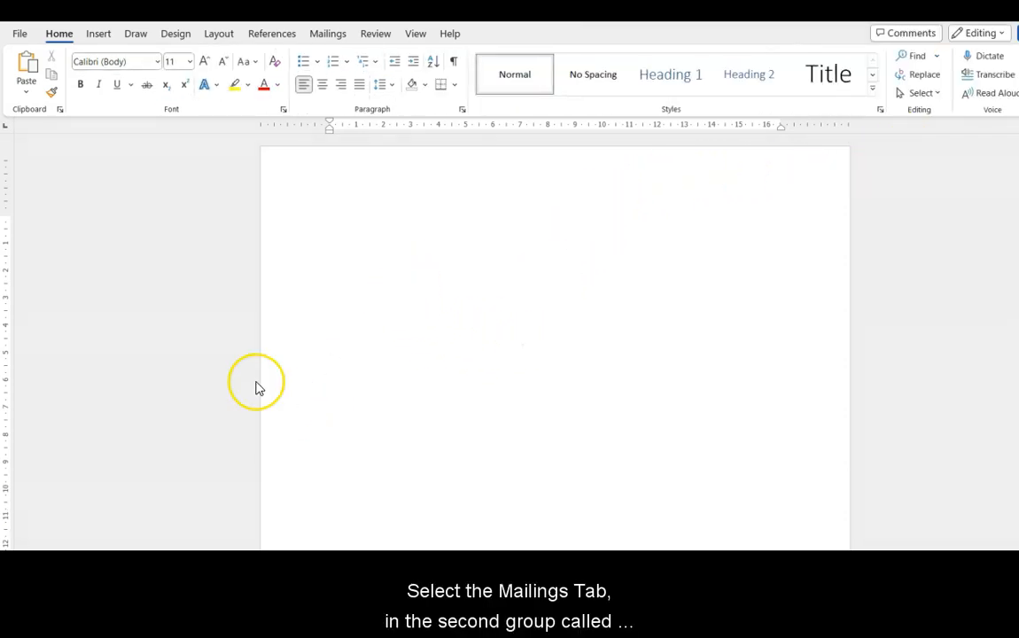
pyautogui.moveTo(124, 319)
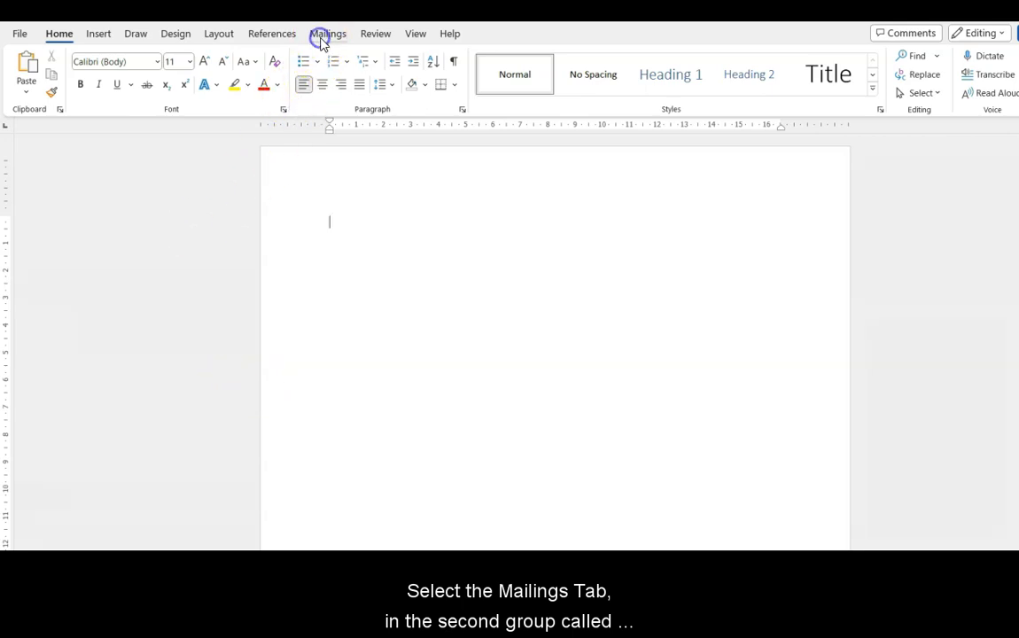
# Step: Start the Step-by-Step Mail Merge Wizard from the Mailings ribbon
pyautogui.click(328, 32)
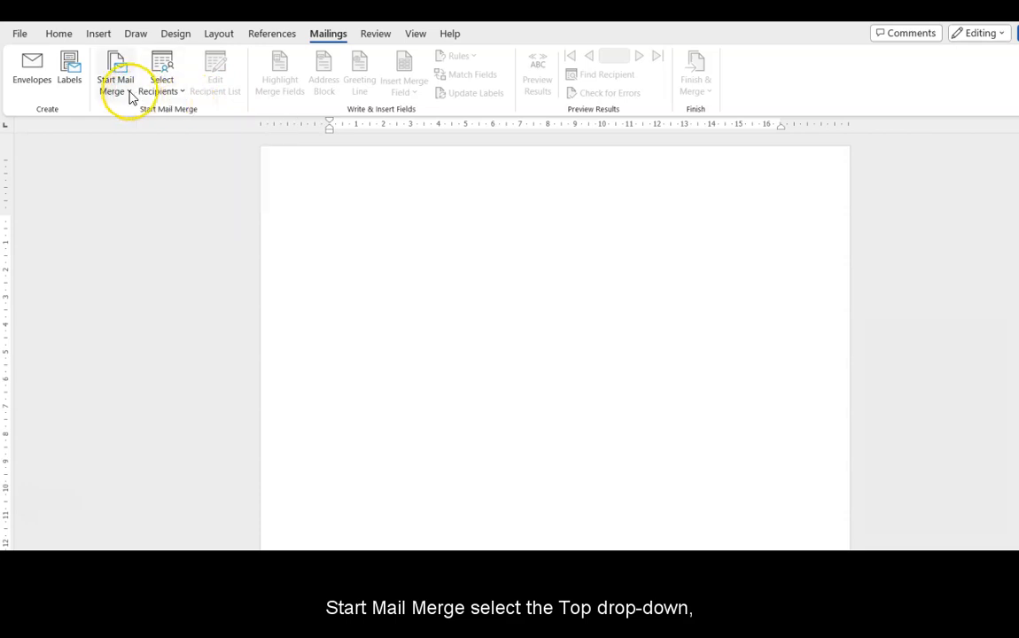
pyautogui.click(115, 72)
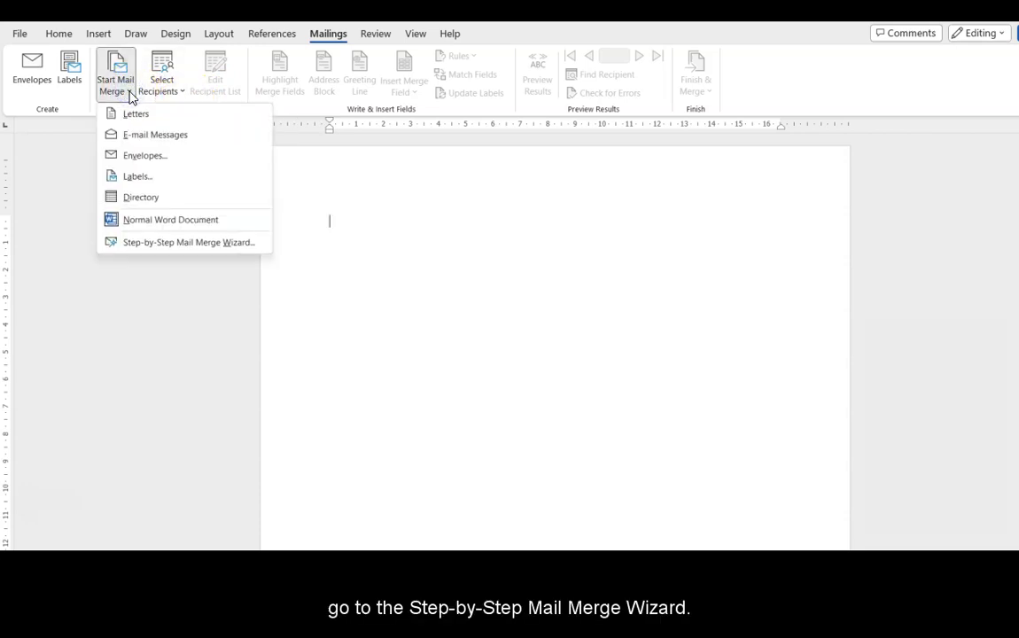
pyautogui.moveTo(158, 241)
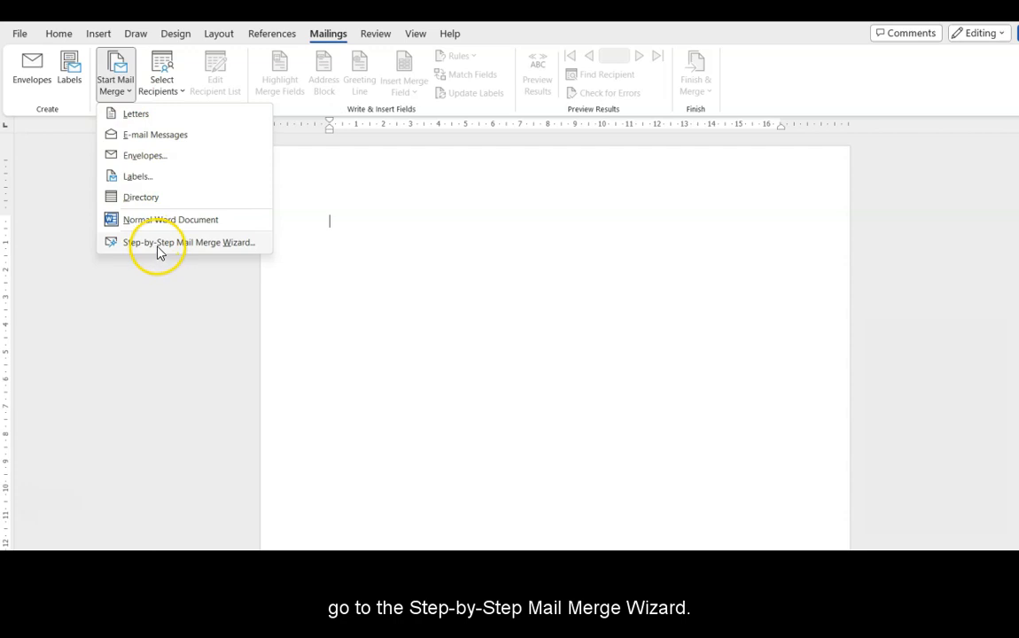
pyautogui.click(190, 241)
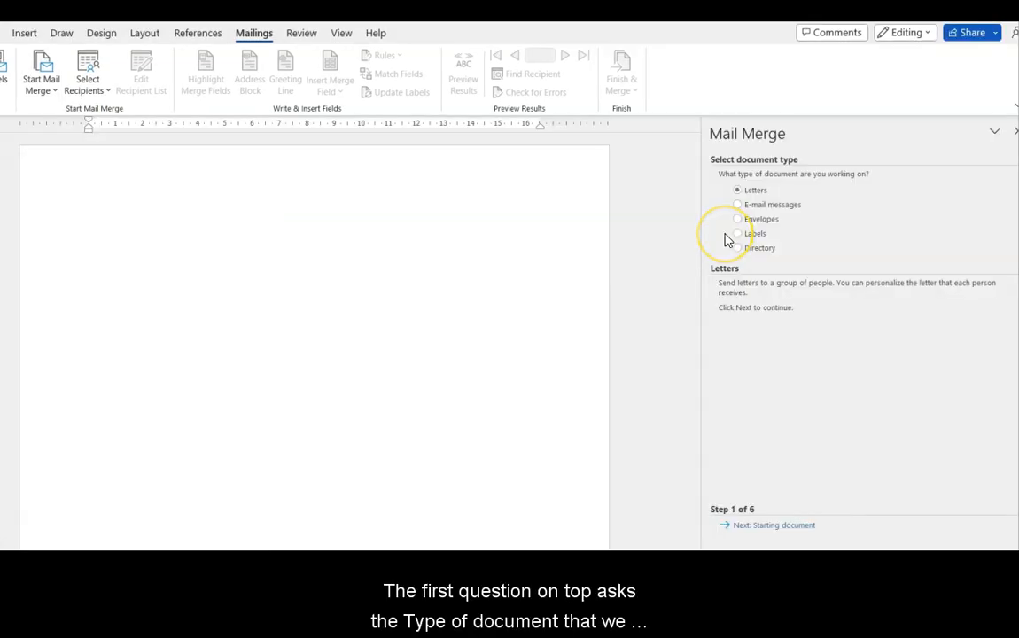
pyautogui.moveTo(717, 171)
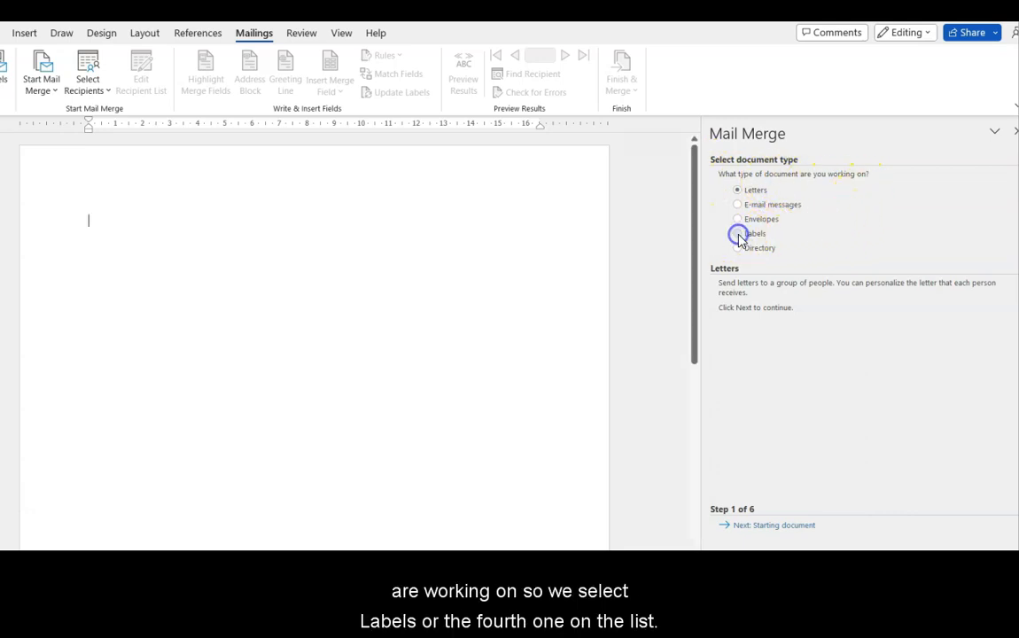
# Step: Choose Labels as document type and apply the Avery US Letter 5366 File Folder Labels layout
pyautogui.click(737, 234)
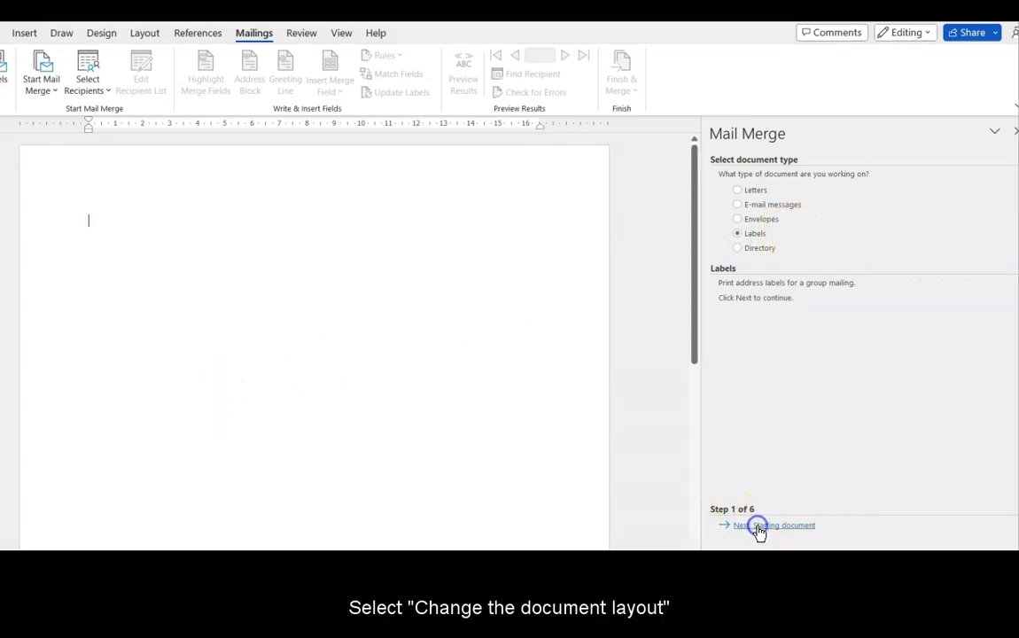
pyautogui.click(767, 525)
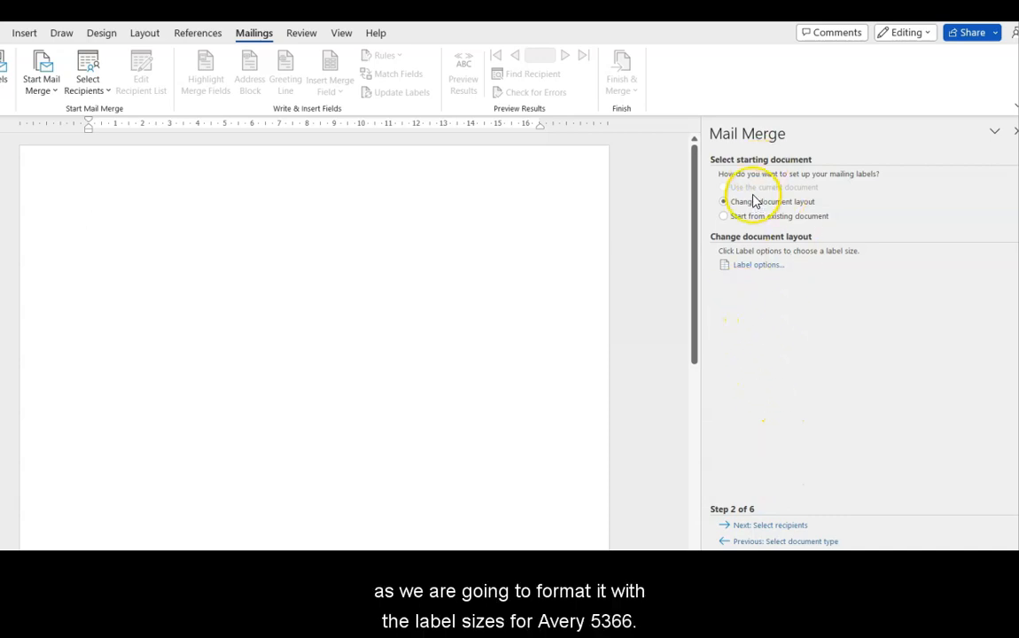
pyautogui.moveTo(801, 216)
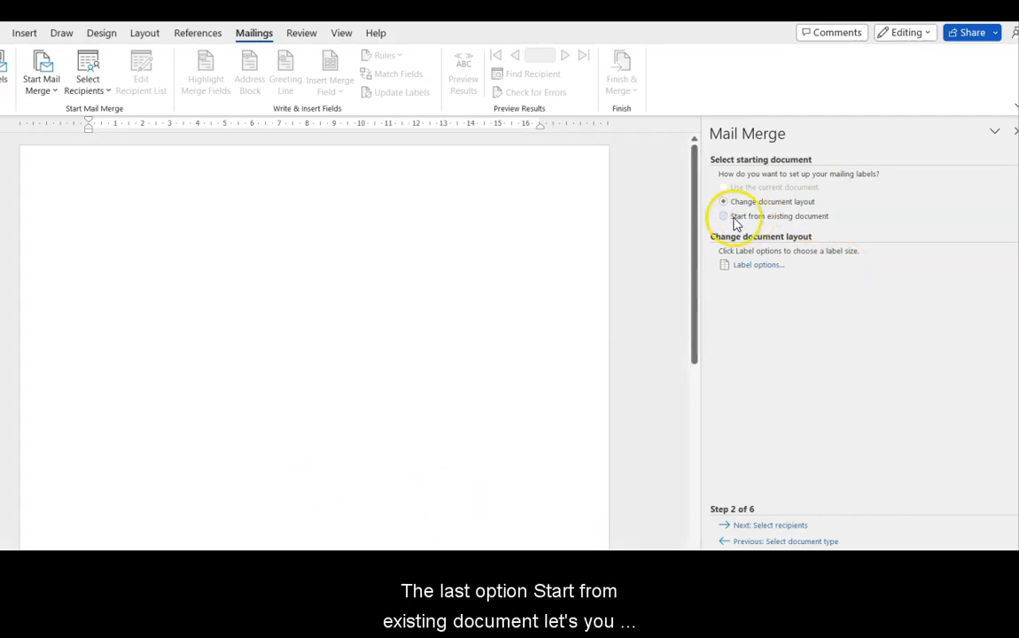
pyautogui.click(724, 216)
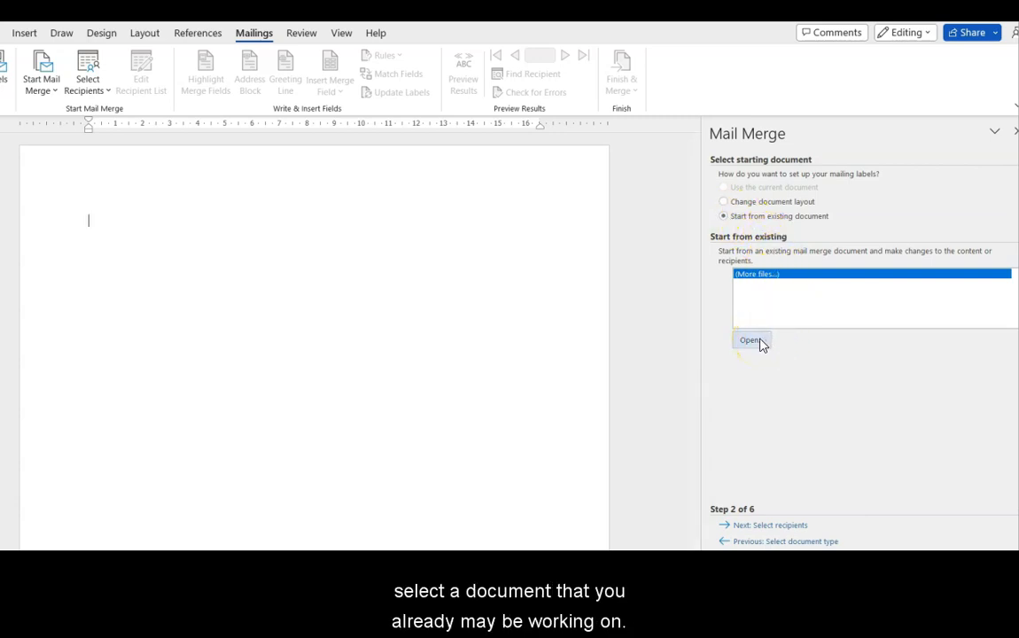
pyautogui.click(723, 202)
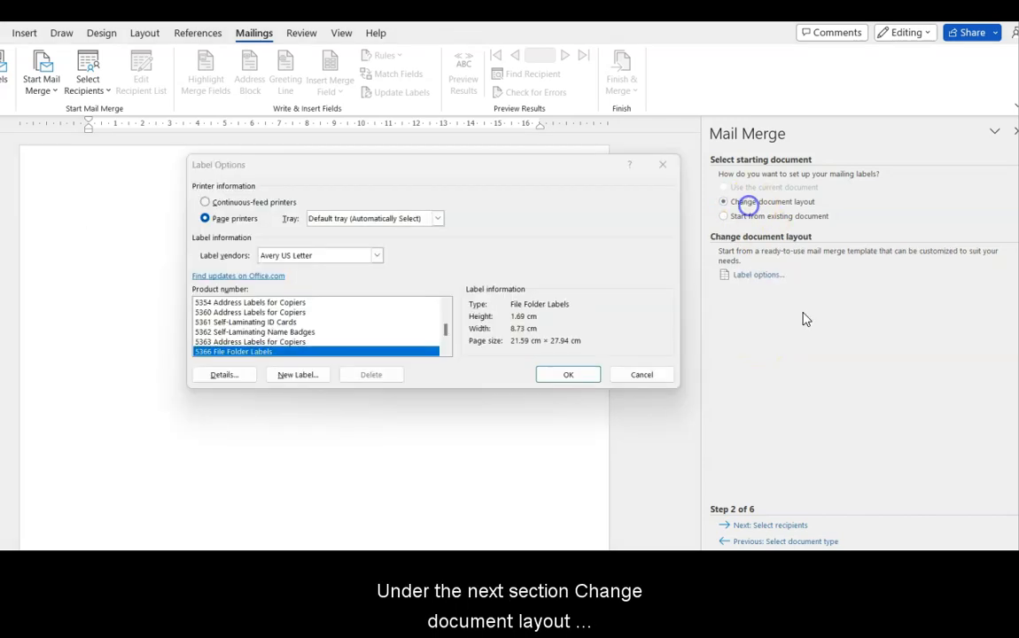
pyautogui.moveTo(759, 287)
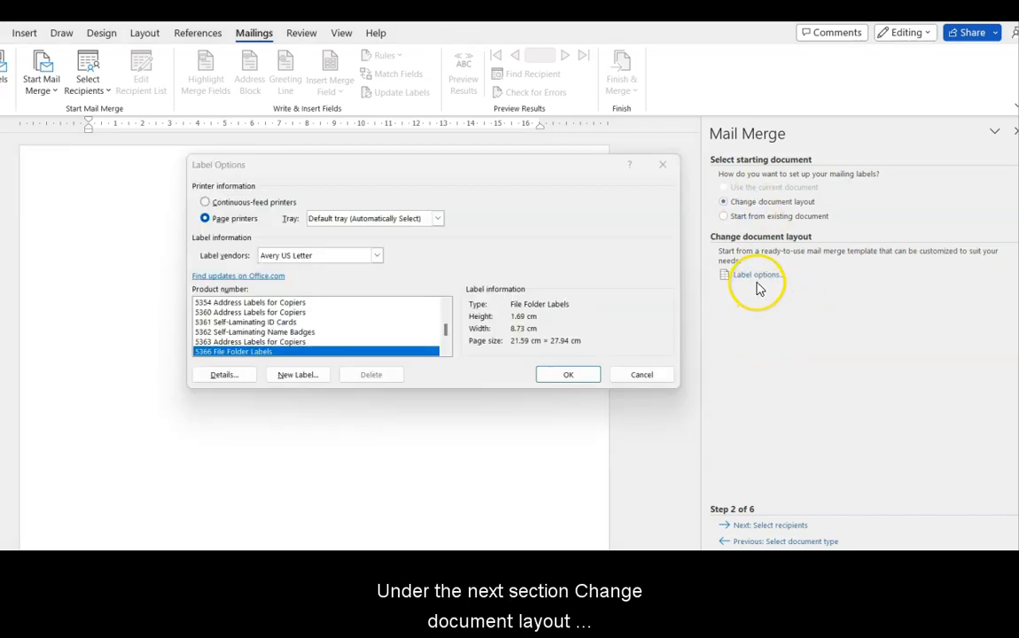
pyautogui.moveTo(355, 230)
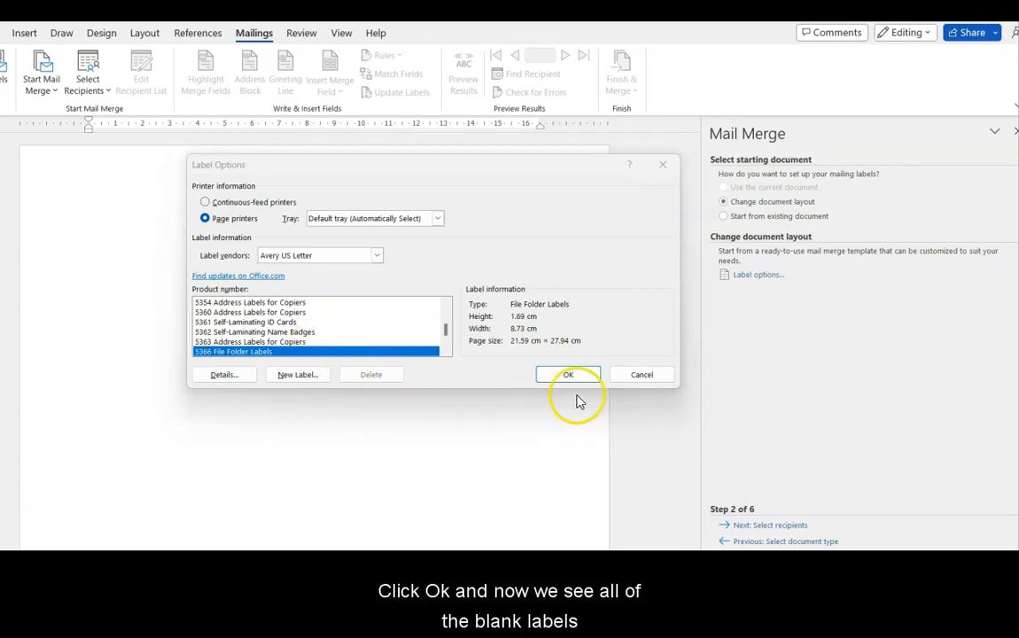
pyautogui.click(567, 374)
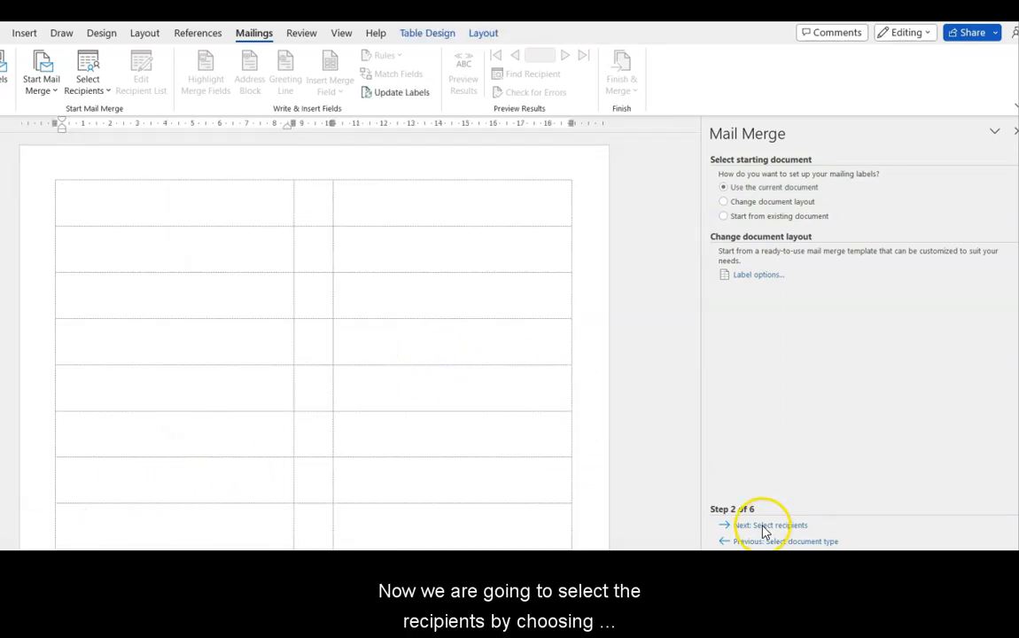
# Step: Advance to Select recipients and browse for an existing recipient list
pyautogui.click(769, 525)
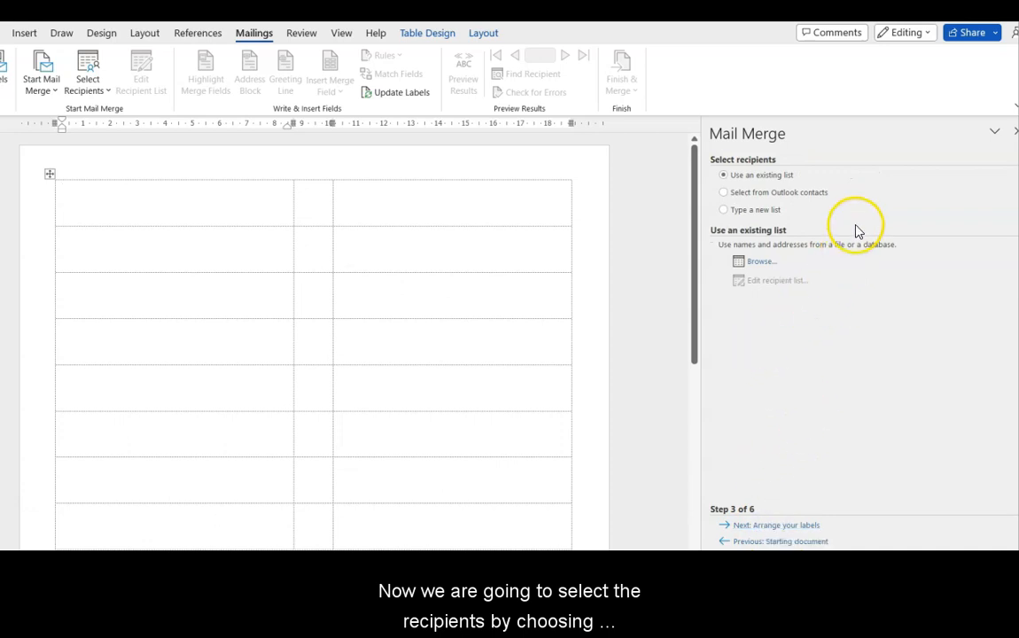
pyautogui.moveTo(807, 181)
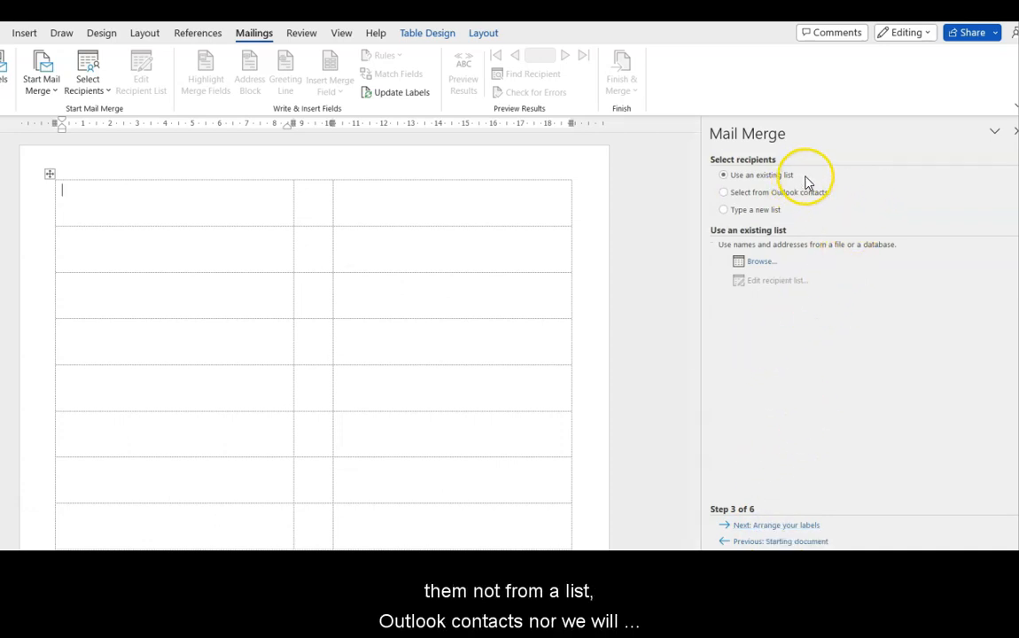
pyautogui.moveTo(802, 202)
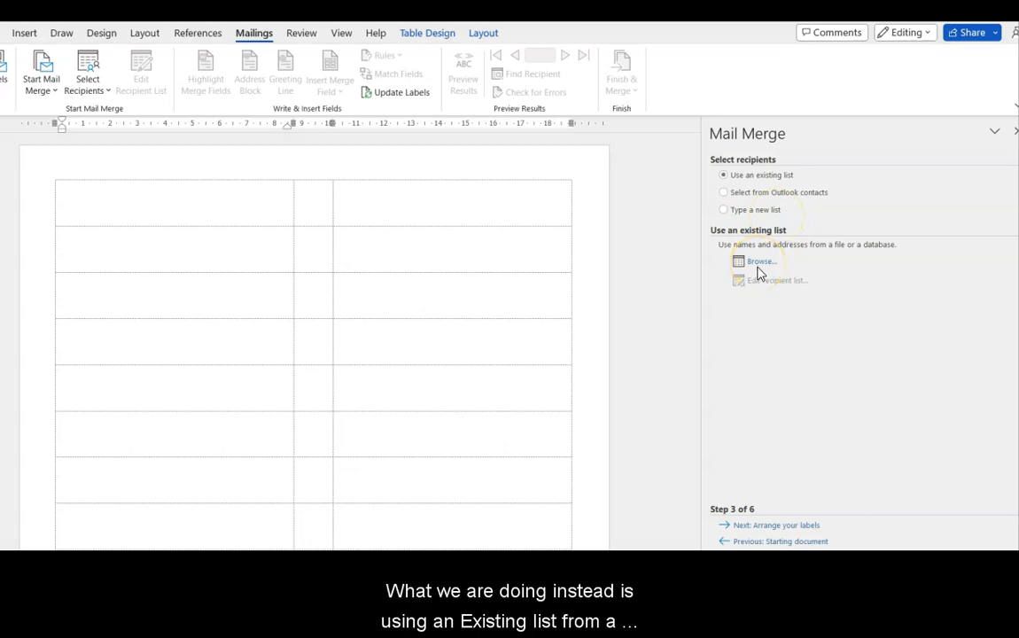
pyautogui.click(763, 260)
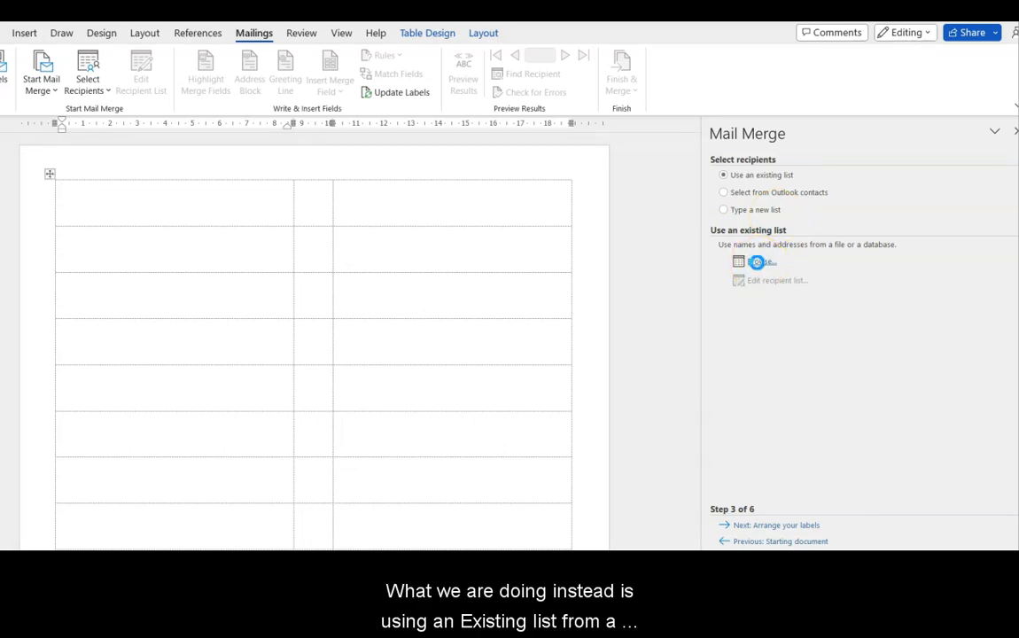
pyautogui.click(761, 263)
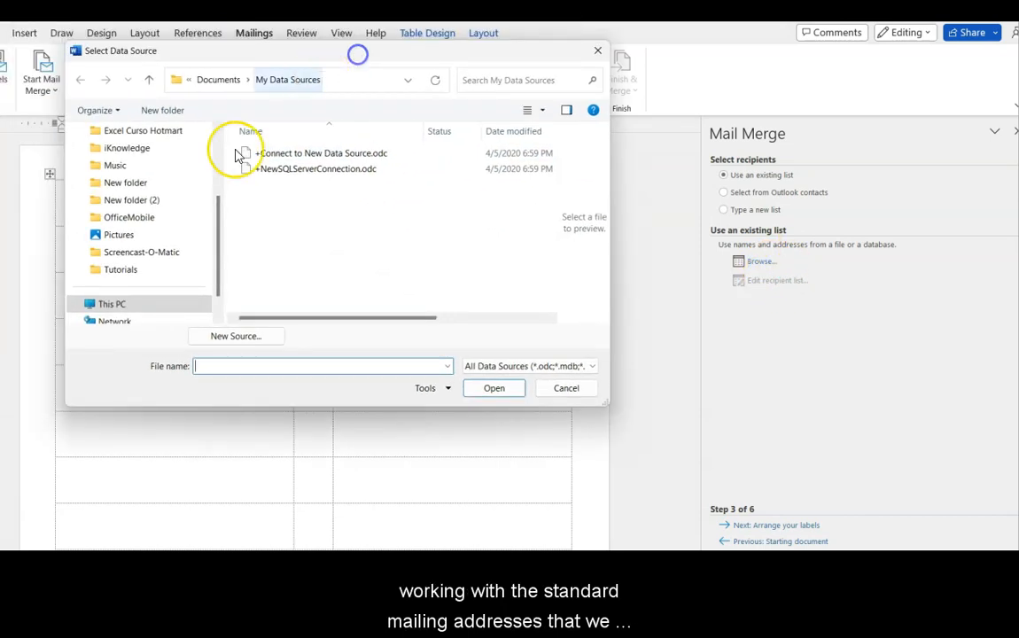
# Step: Select MailMergeinExcel.xlsx from C:\Demo as the data source
pyautogui.click(178, 80)
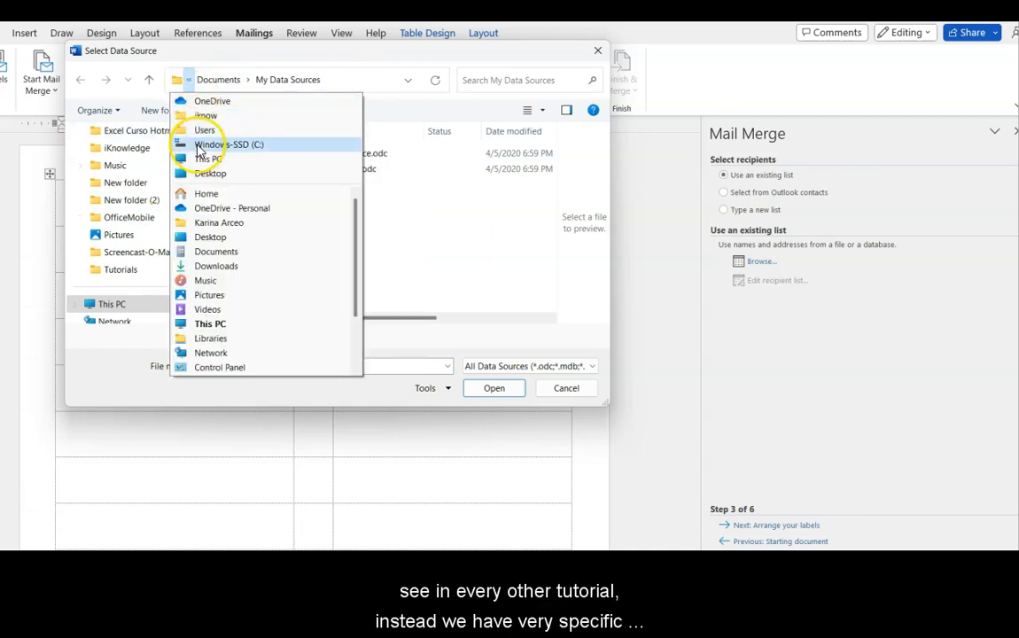
pyautogui.click(229, 145)
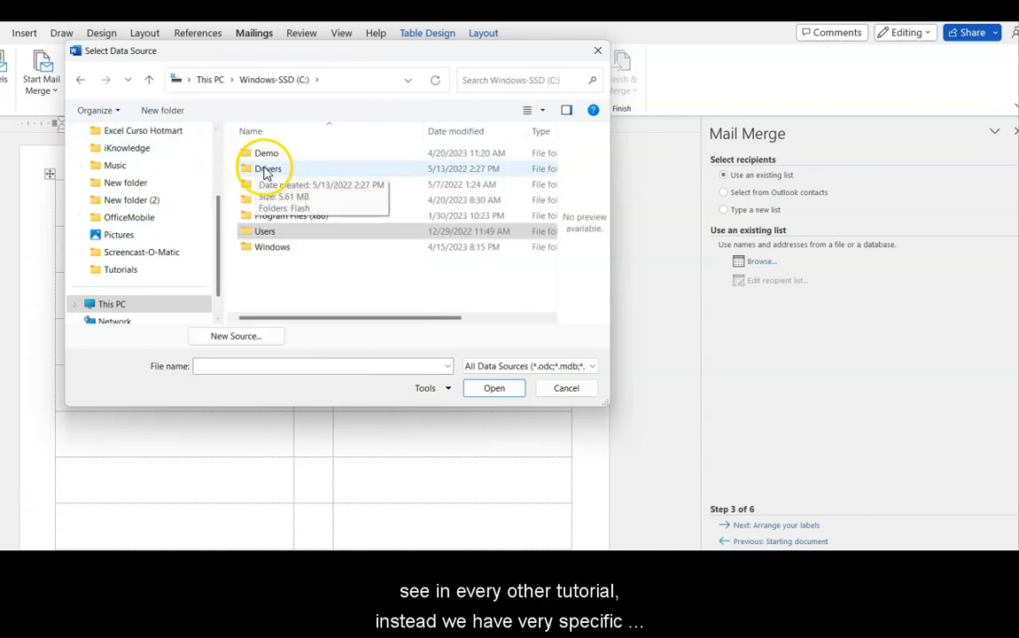
pyautogui.doubleClick(266, 152)
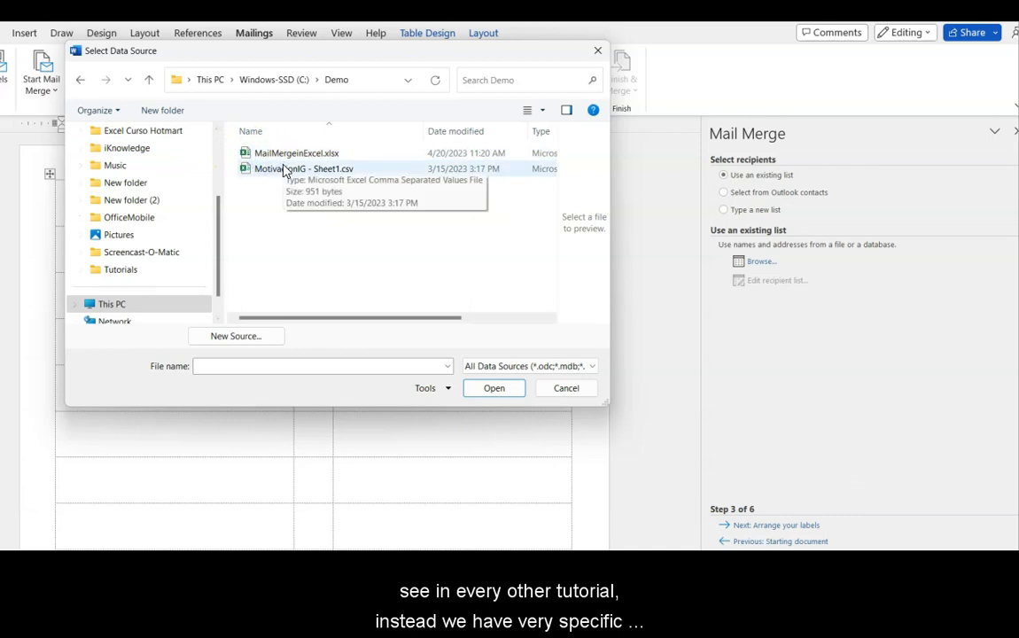
pyautogui.click(296, 153)
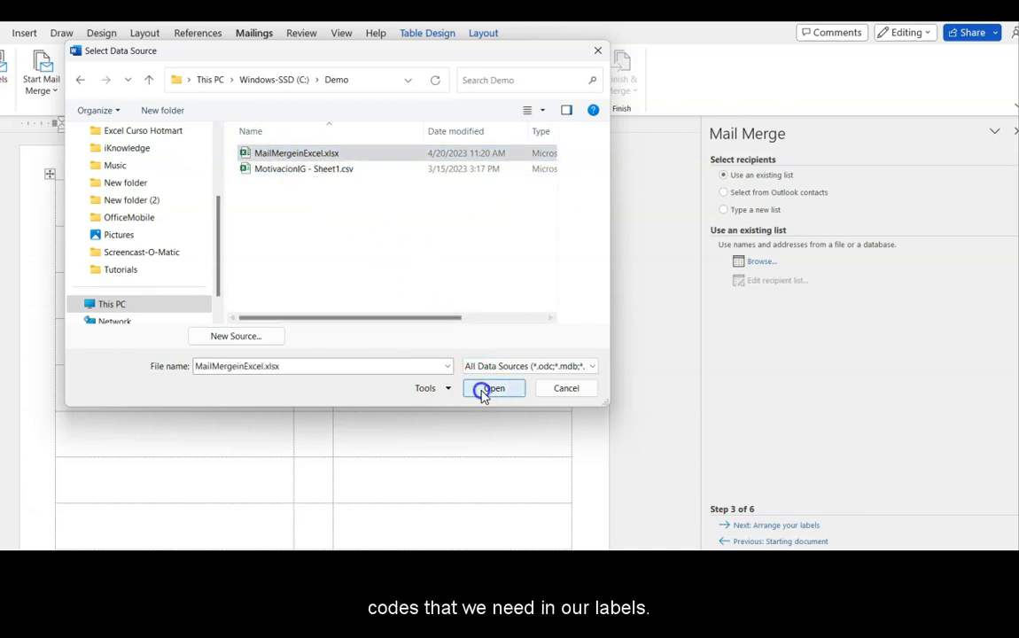
pyautogui.click(493, 389)
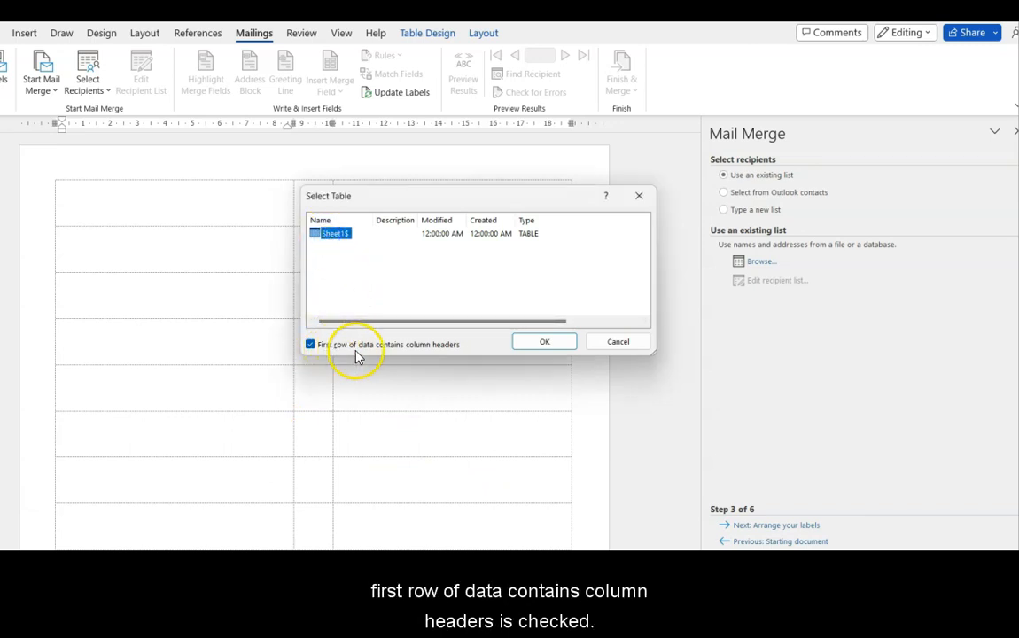
pyautogui.moveTo(460, 358)
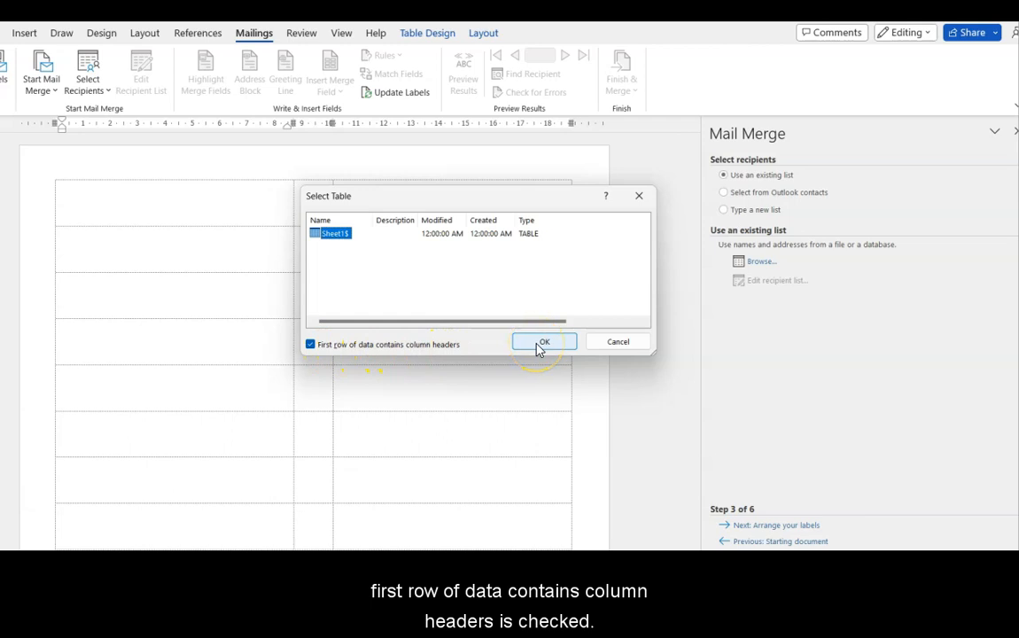
# Step: Accept Sheet1 with its header row and the full recipient list, filling the labels with Next Record fields
pyautogui.click(544, 343)
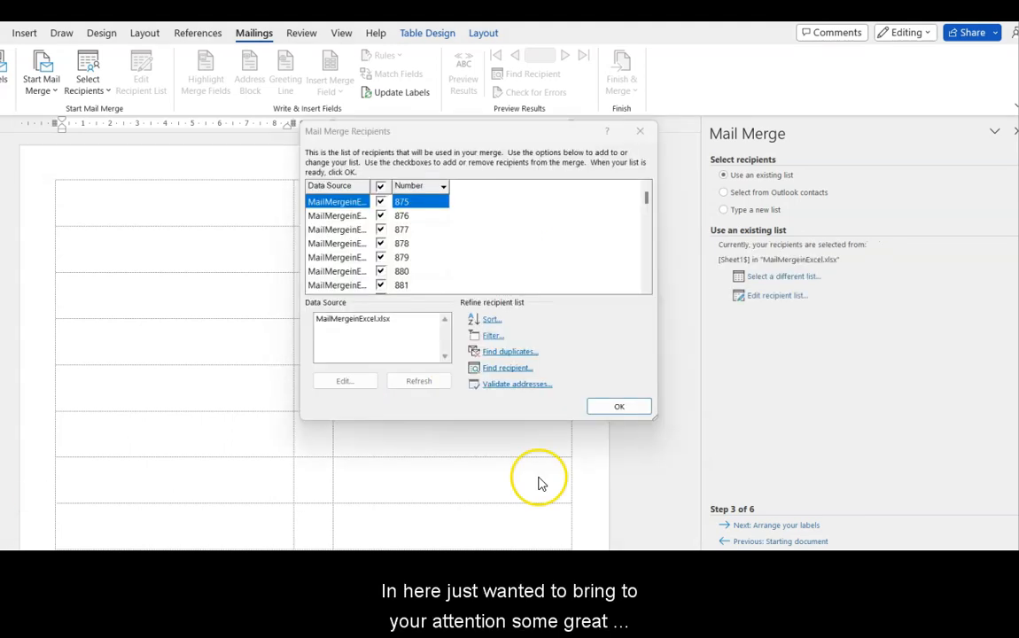
pyautogui.moveTo(546, 329)
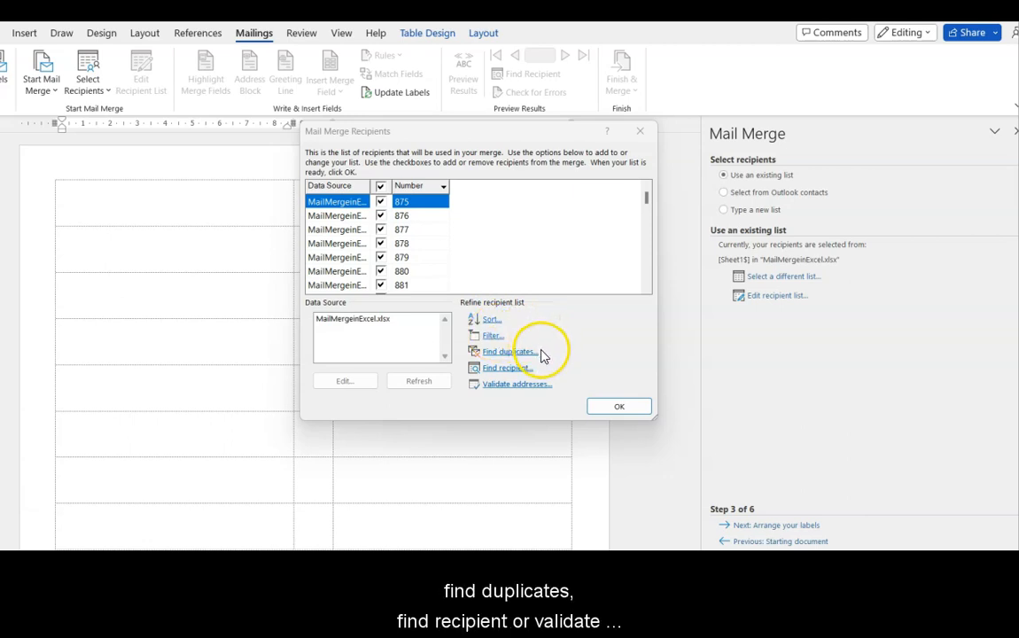
pyautogui.moveTo(536, 372)
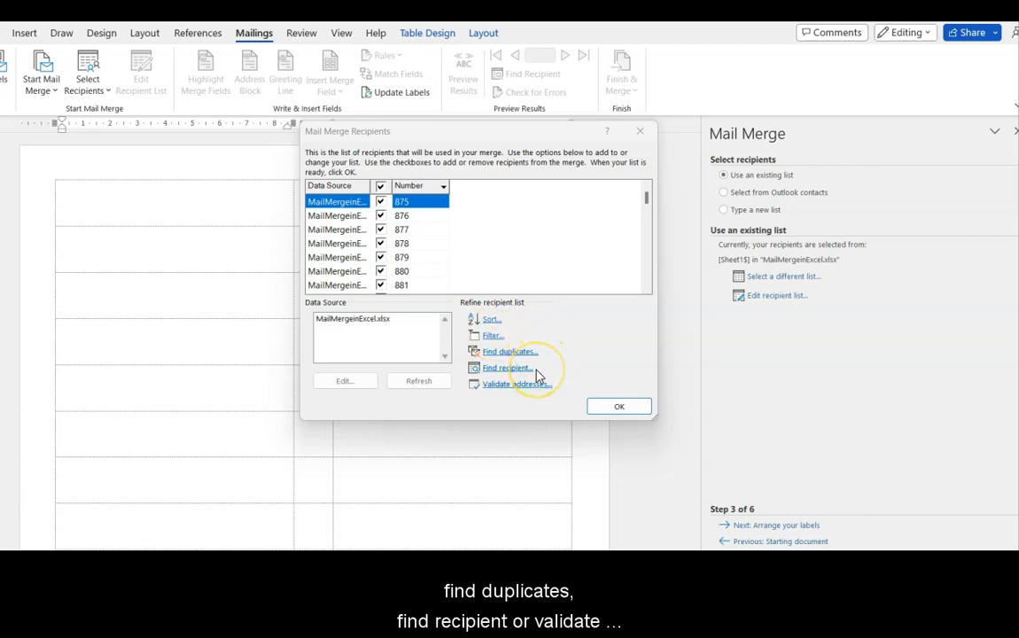
pyautogui.moveTo(558, 390)
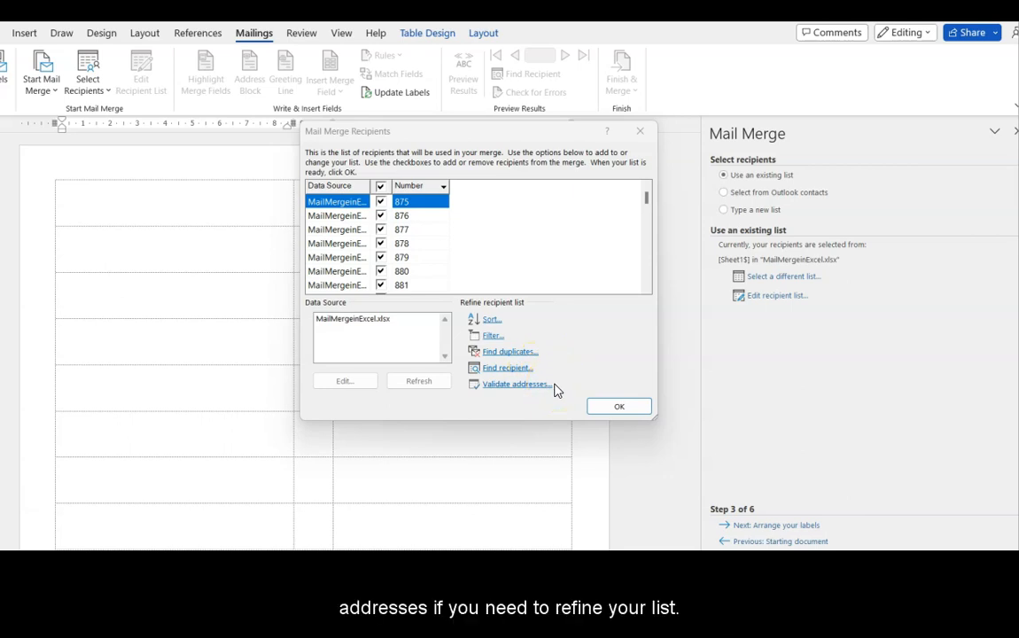
pyautogui.click(620, 406)
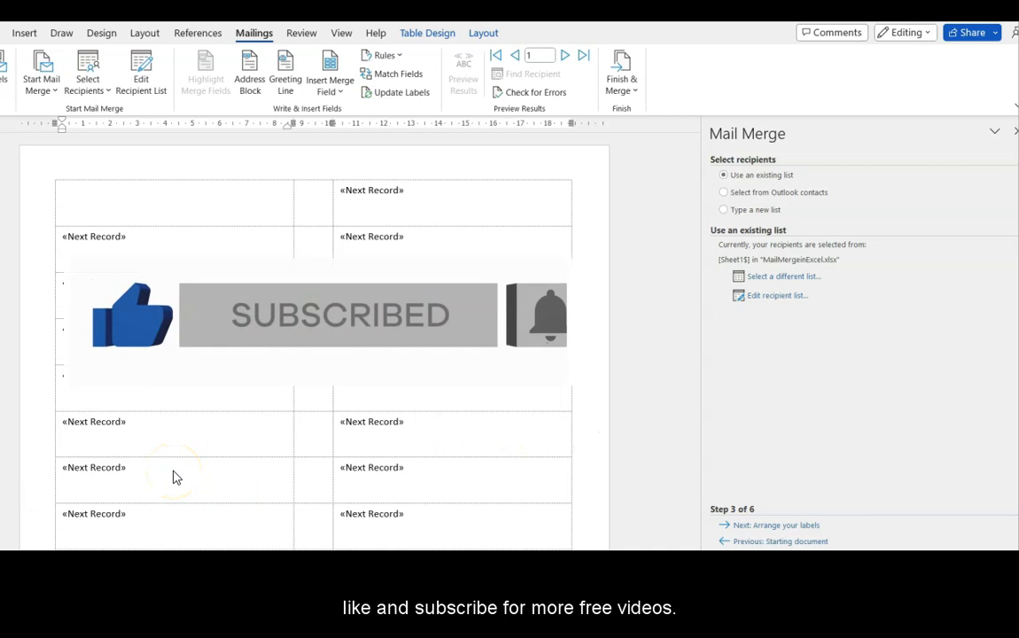
pyautogui.click(776, 524)
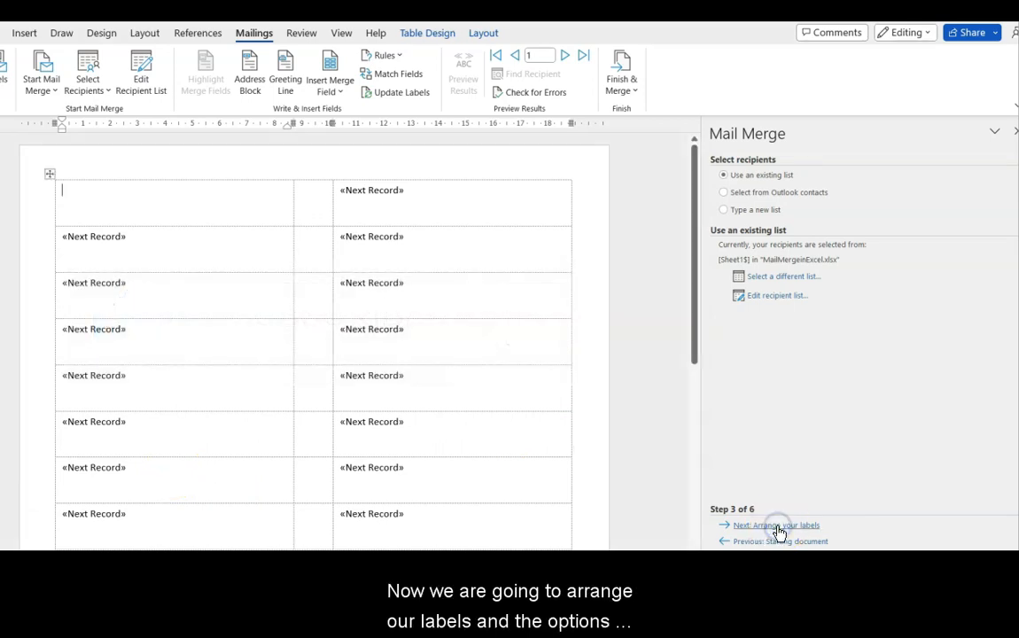
# Step: Advance to Arrange your labels and insert the «Number» database field into the first label
pyautogui.click(776, 525)
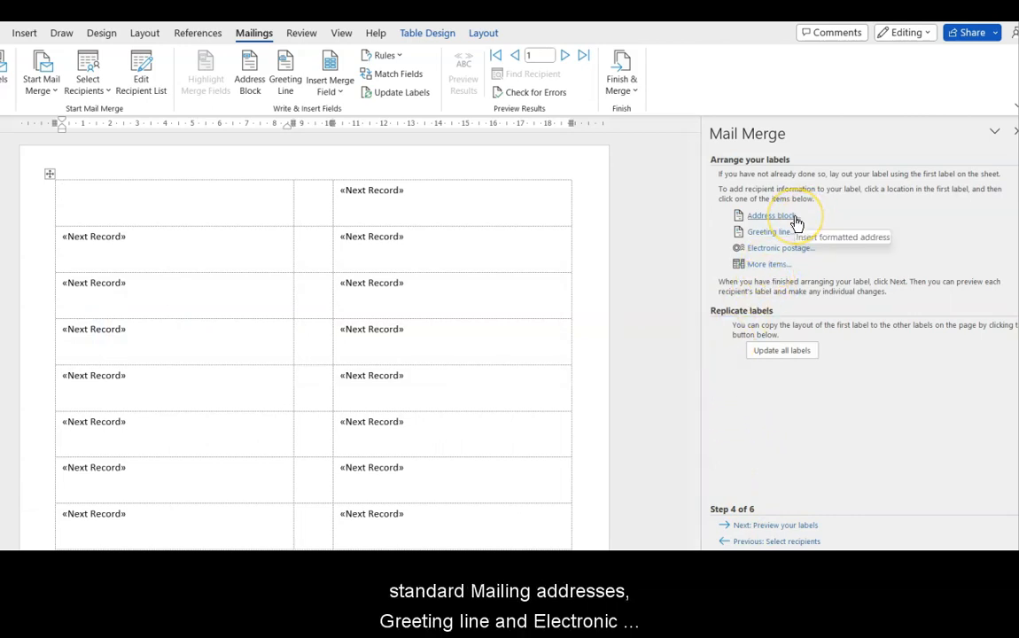
pyautogui.moveTo(770, 230)
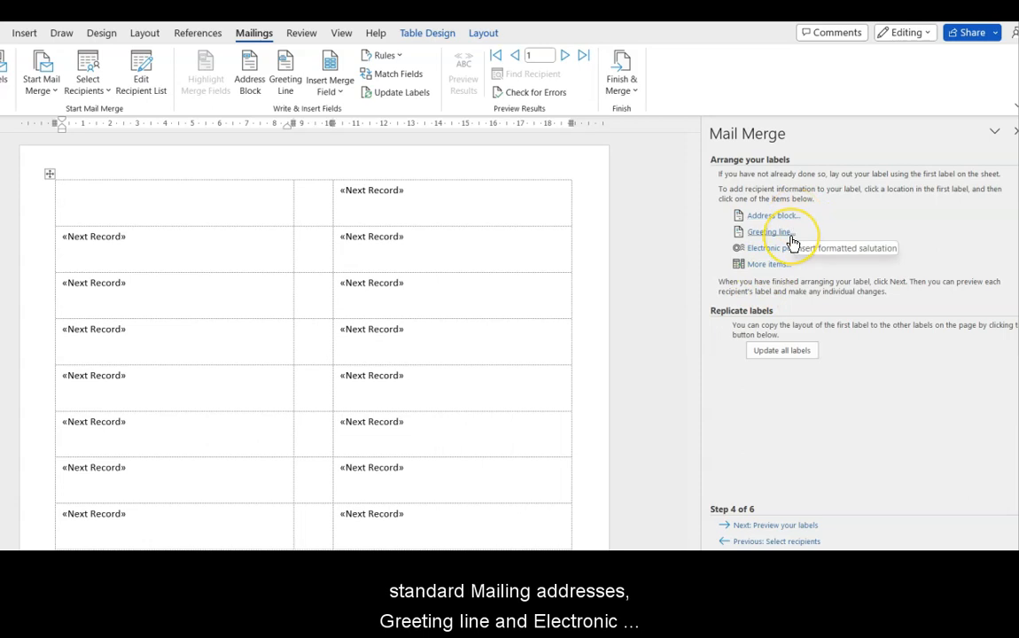
pyautogui.moveTo(779, 248)
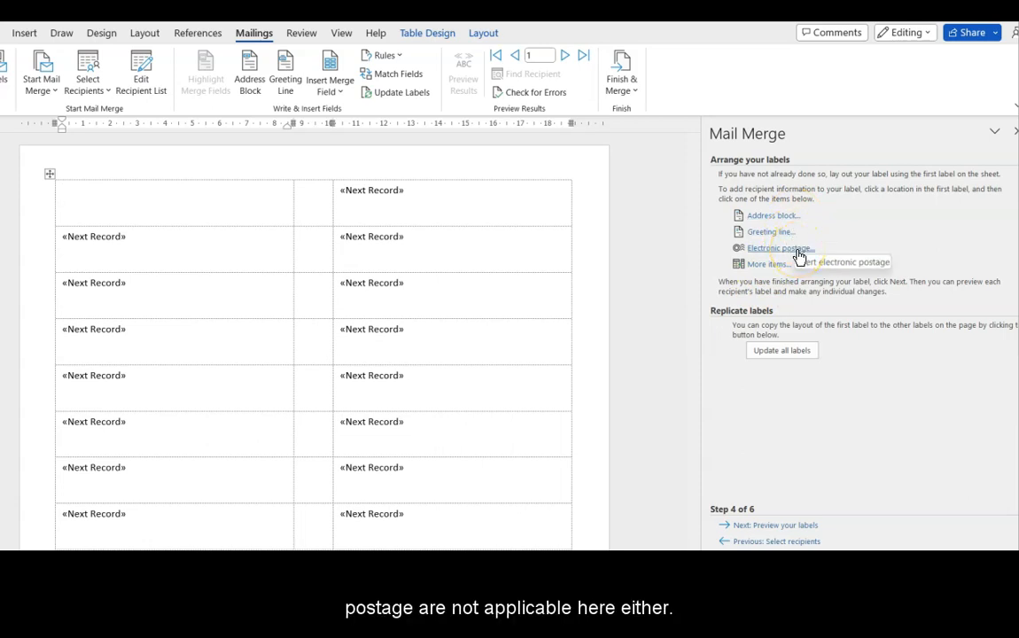
pyautogui.click(63, 190)
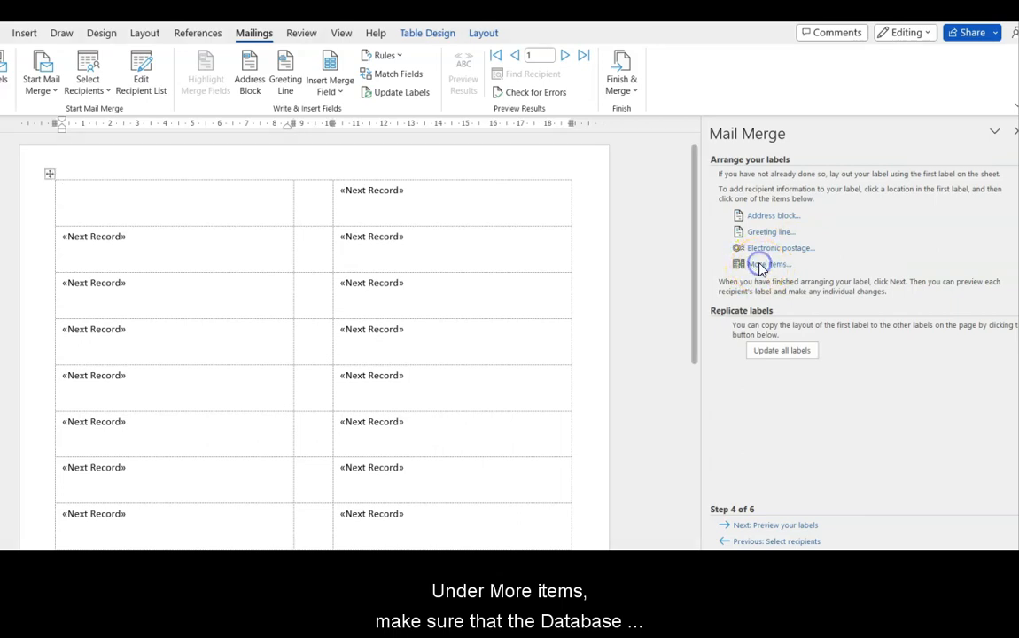
pyautogui.click(769, 264)
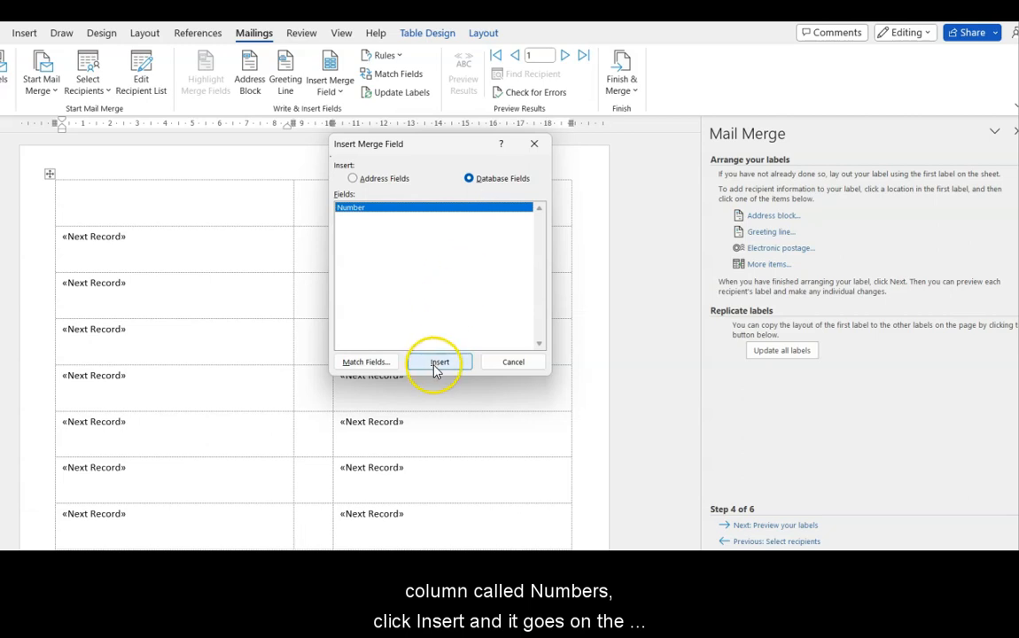
pyautogui.click(440, 361)
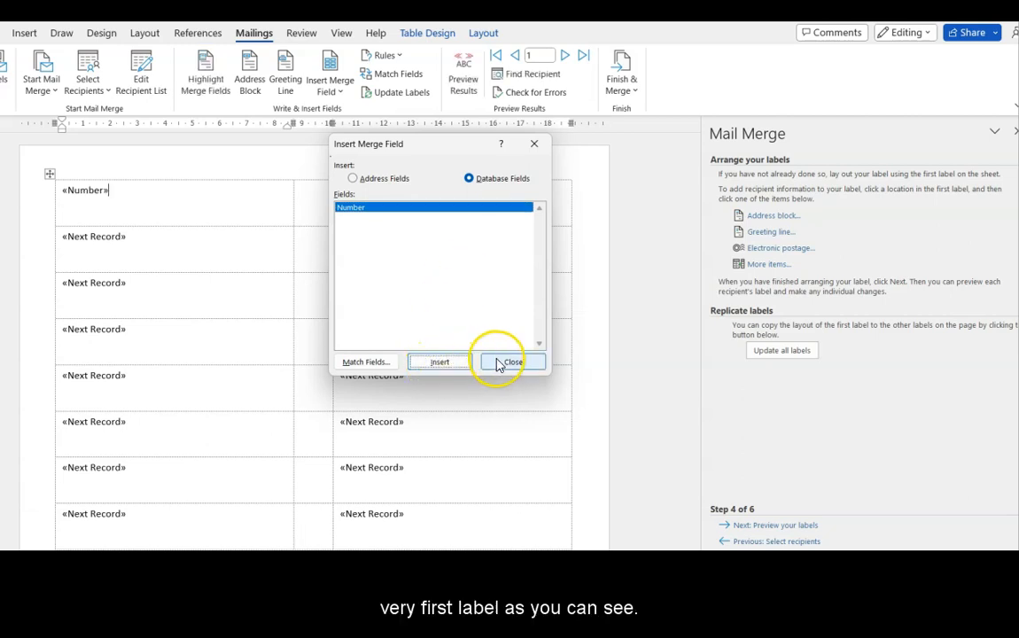
pyautogui.click(510, 361)
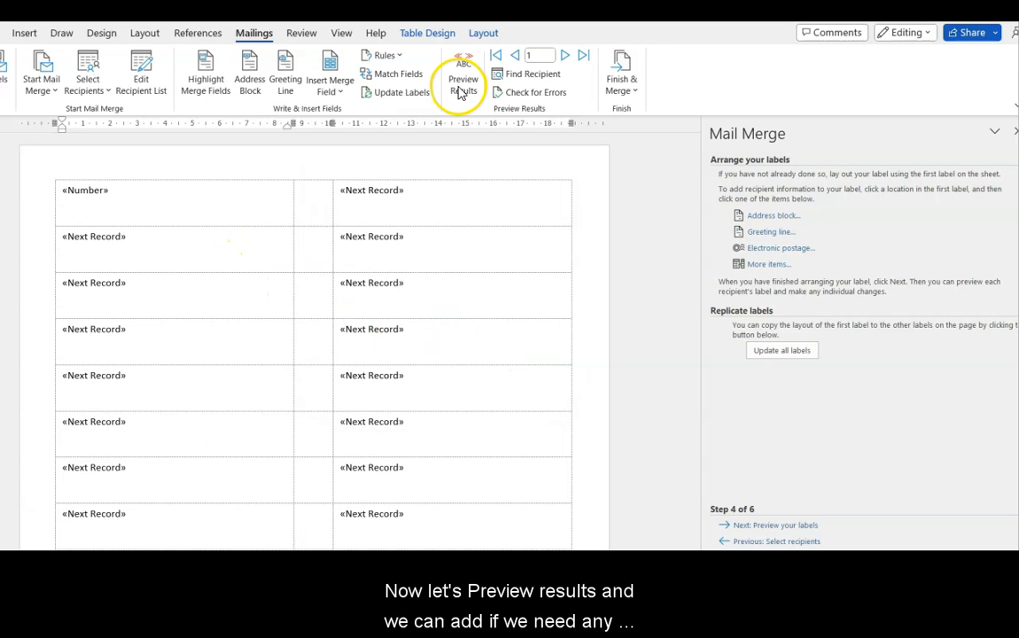
# Step: Check the preview, then add the TX- prefix before the «Number» field in the first label
pyautogui.click(463, 71)
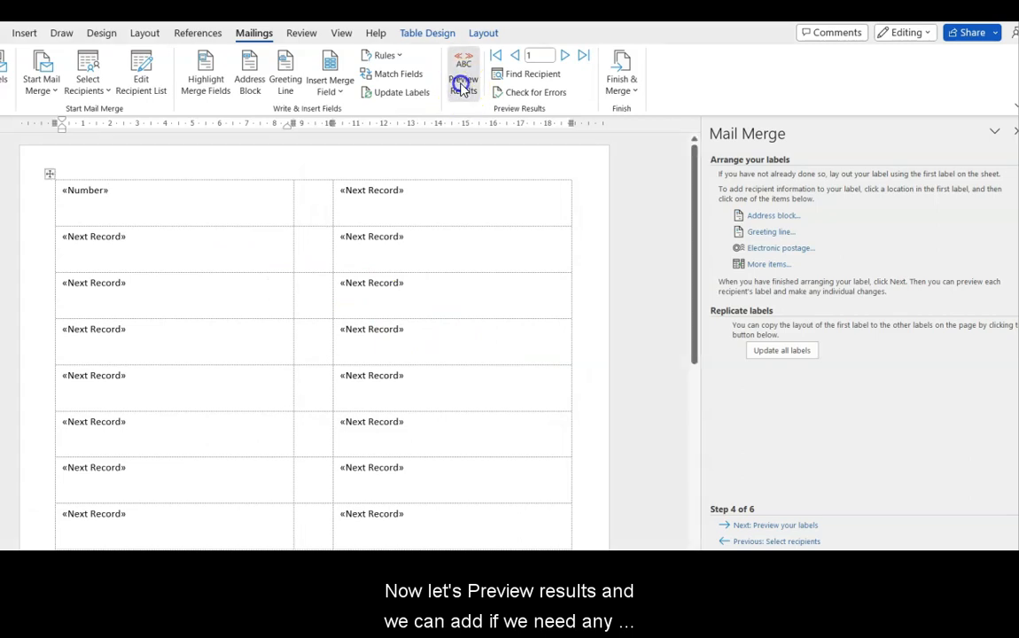
pyautogui.click(462, 73)
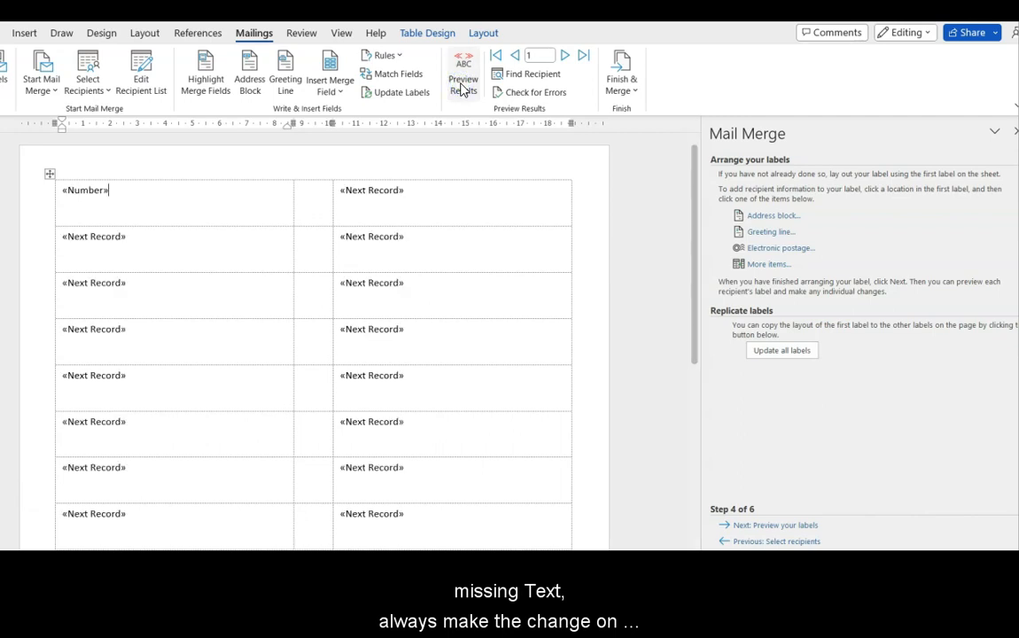
pyautogui.doubleClick(85, 189)
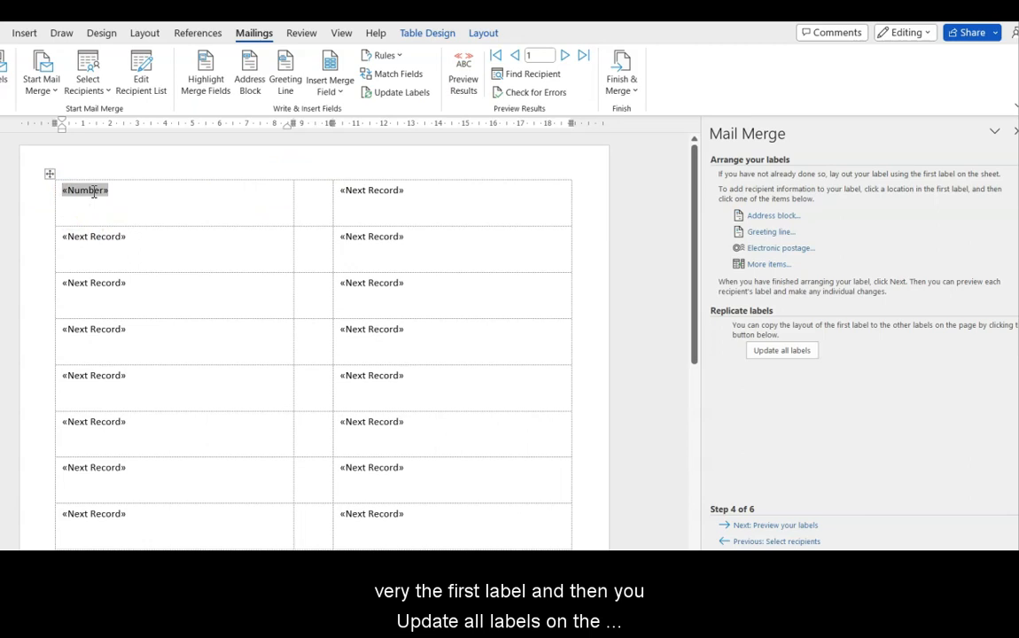
pyautogui.write('TX')
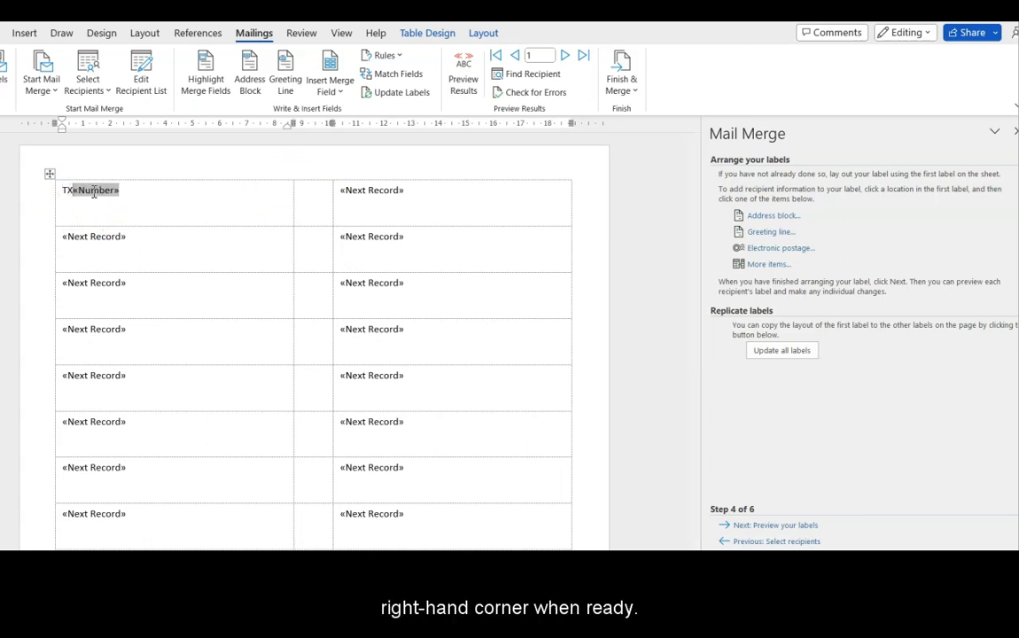
# Step: Update all labels and preview the results so the sheet reads TX-875, TX-876 onward
pyautogui.click(781, 351)
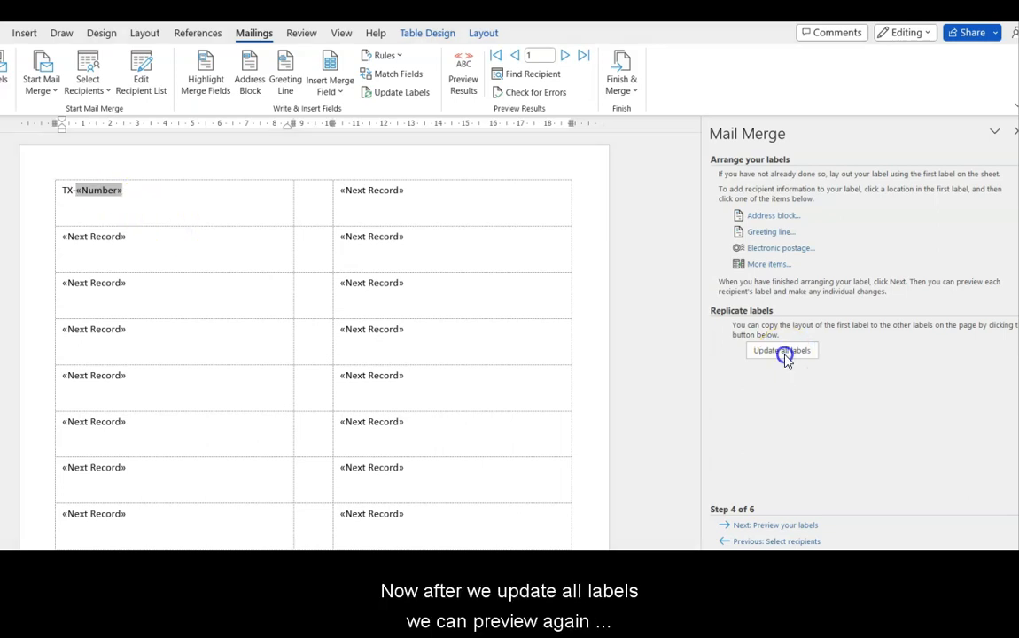
pyautogui.click(782, 351)
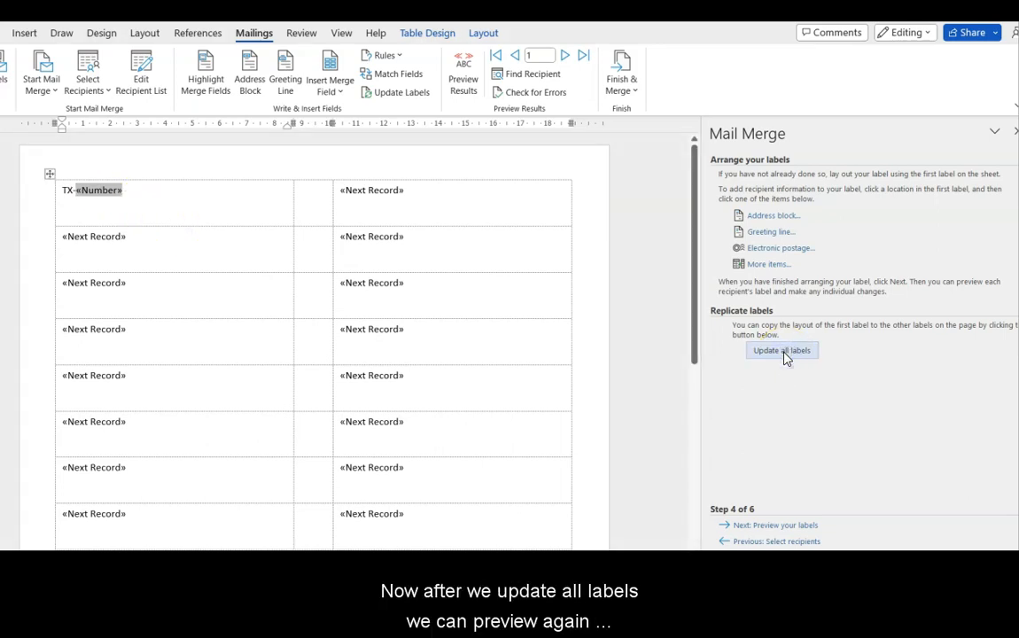
pyautogui.click(782, 351)
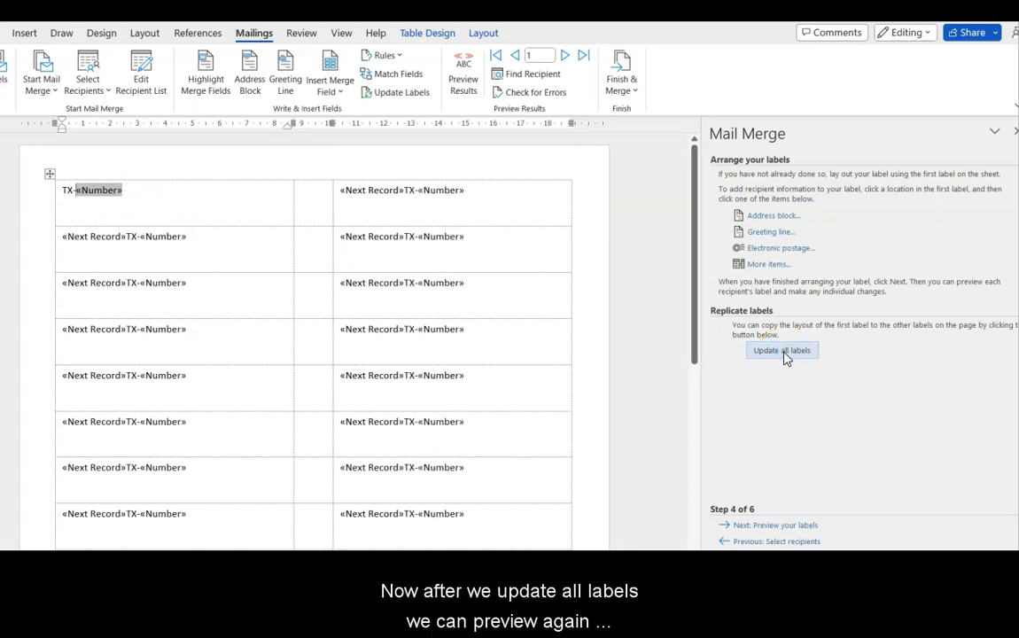
pyautogui.click(463, 74)
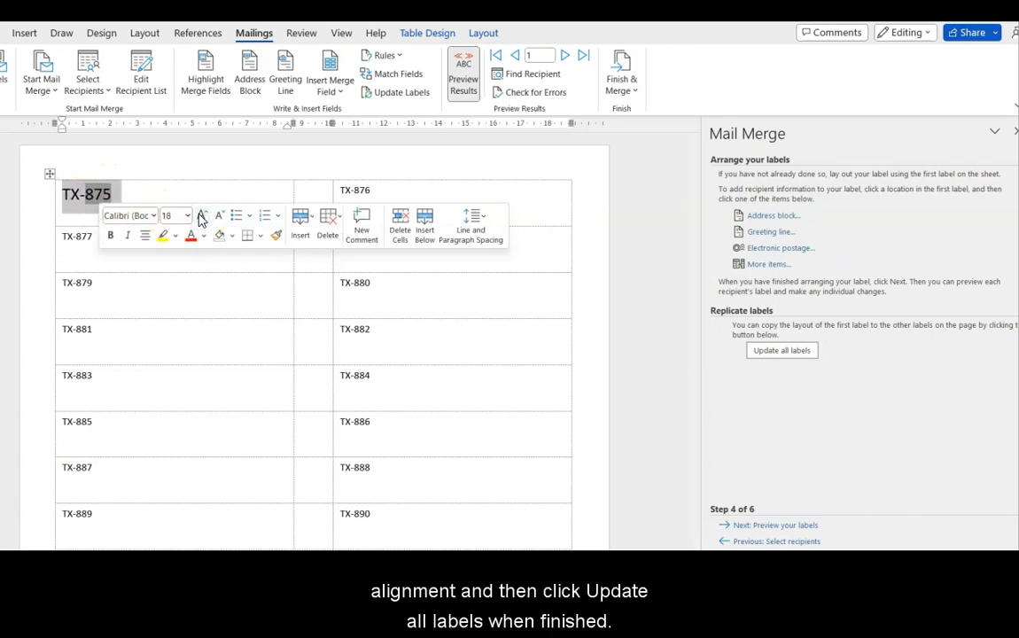
pyautogui.click(145, 234)
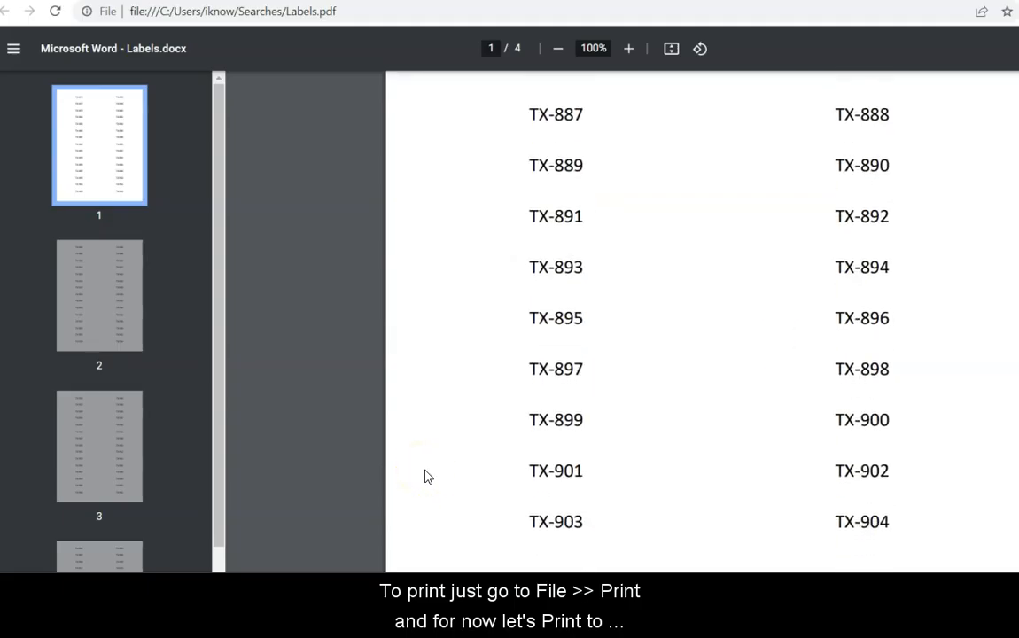
pyautogui.scroll(-3)
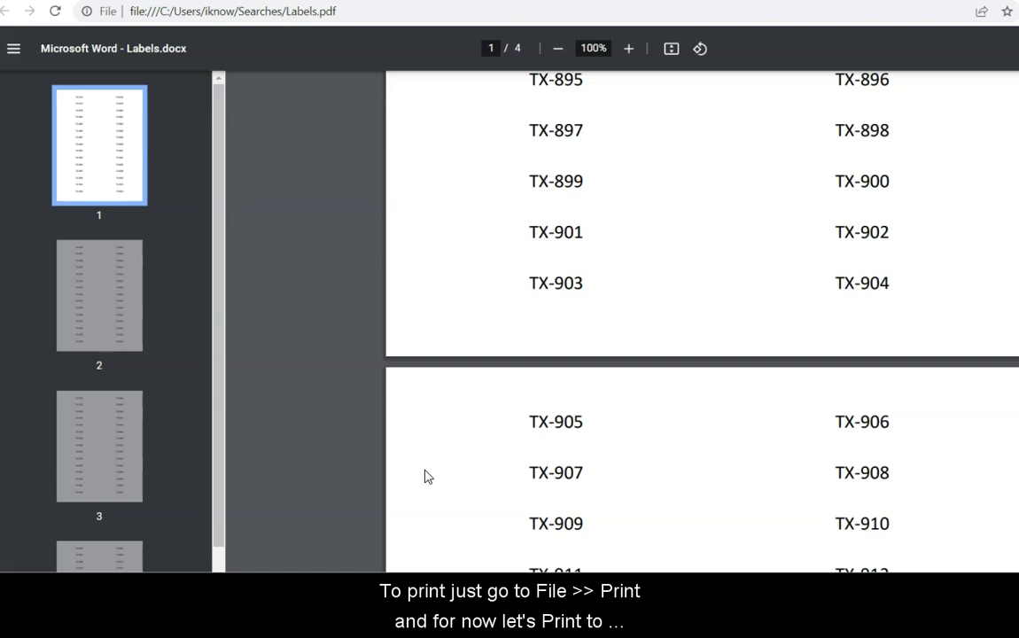
pyautogui.scroll(-3)
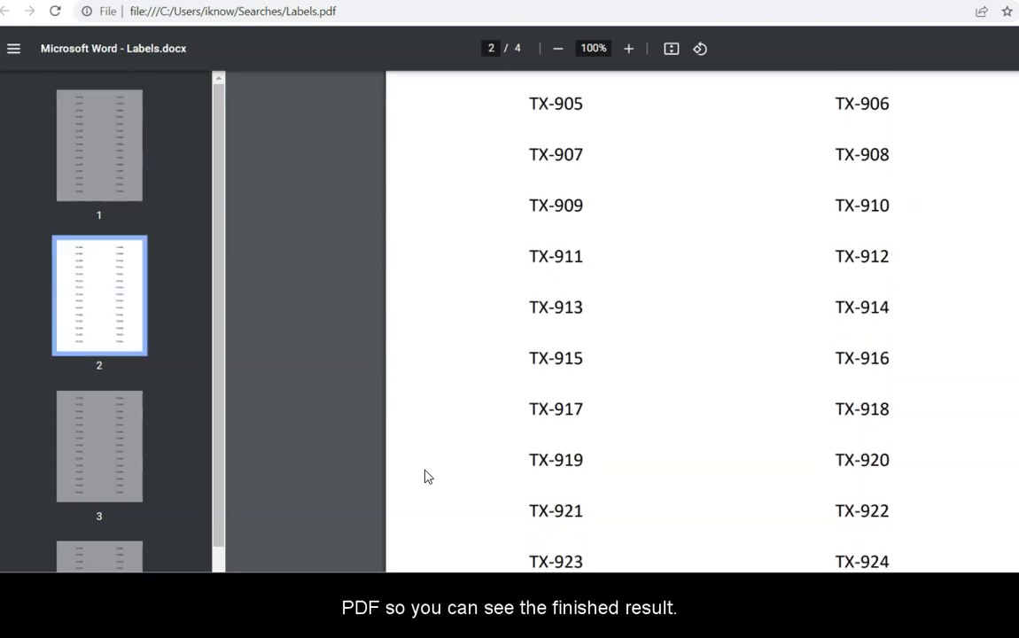